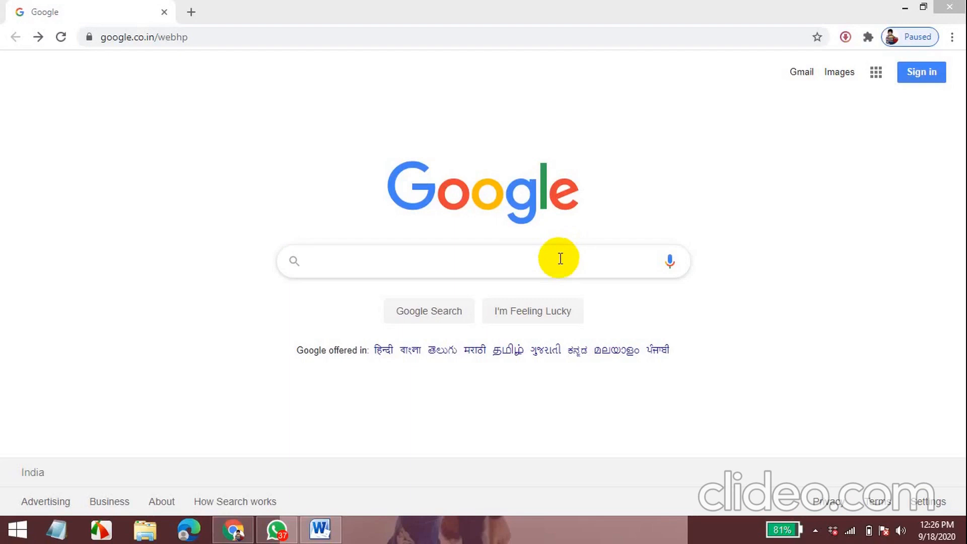
mouse_move(557, 281)
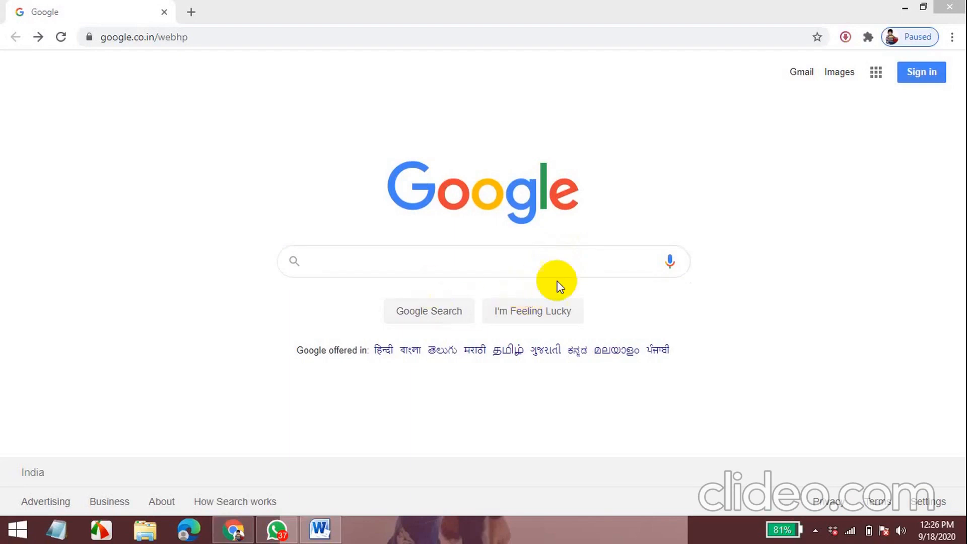
mouse_move(530, 260)
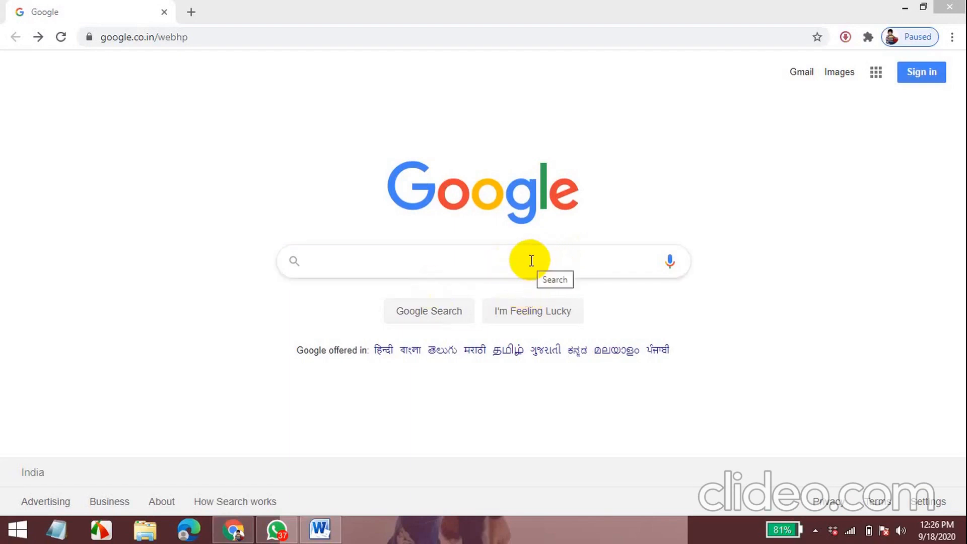
Search Google for 'create new gmail account' using the suggested query
left_click(432, 260)
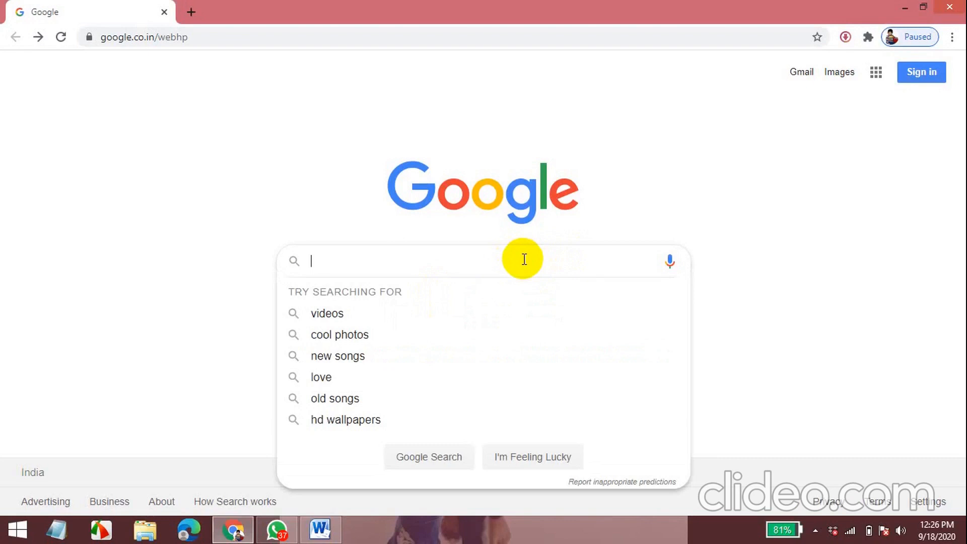
type("s")
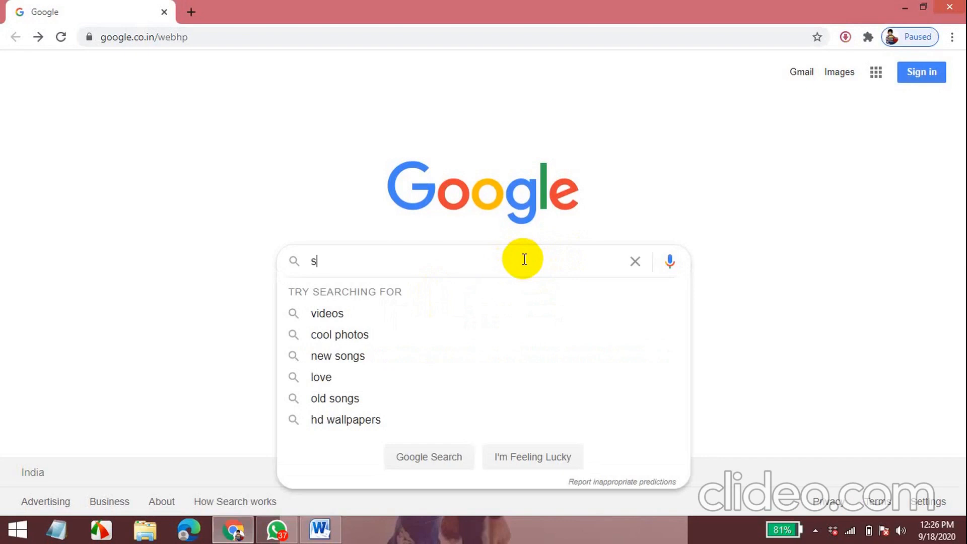
type("re")
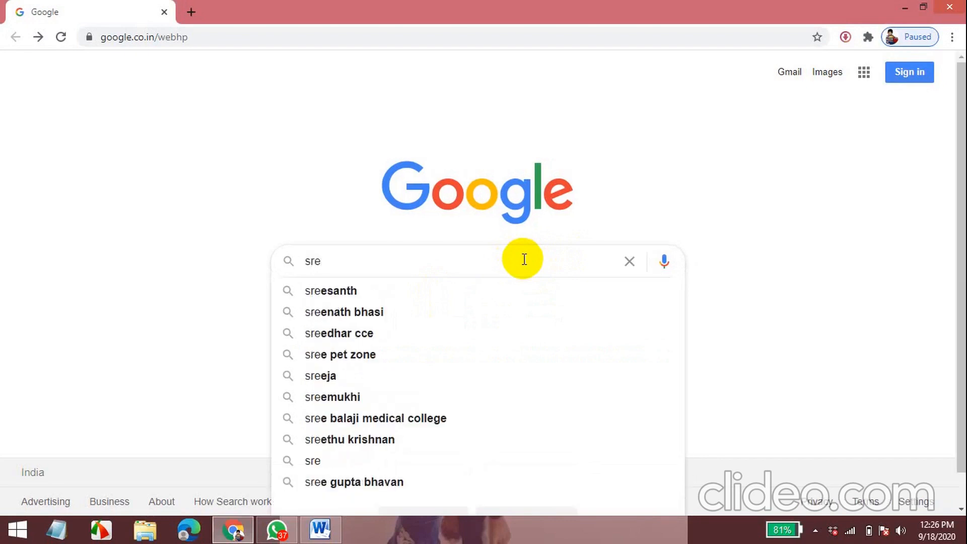
type("at")
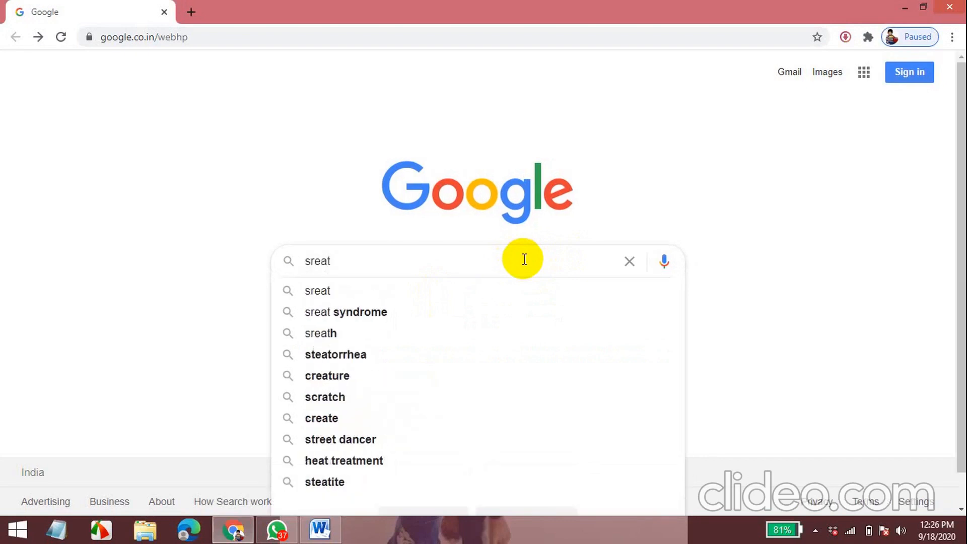
type("e")
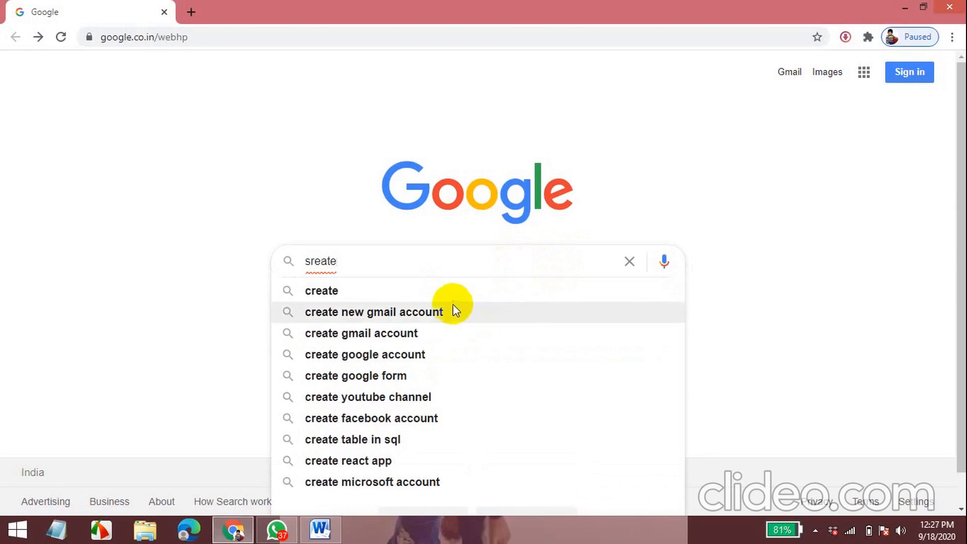
left_click(373, 311)
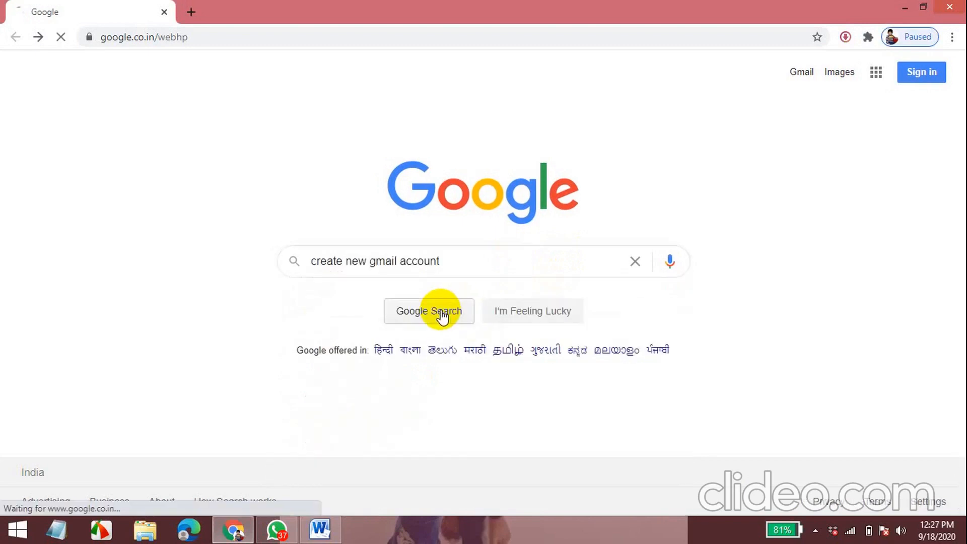
left_click(429, 312)
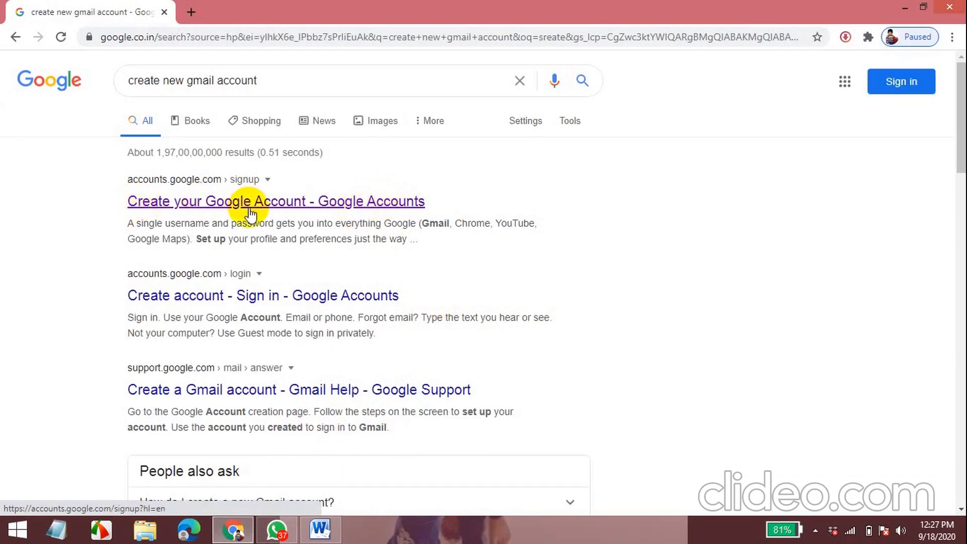
mouse_move(300, 208)
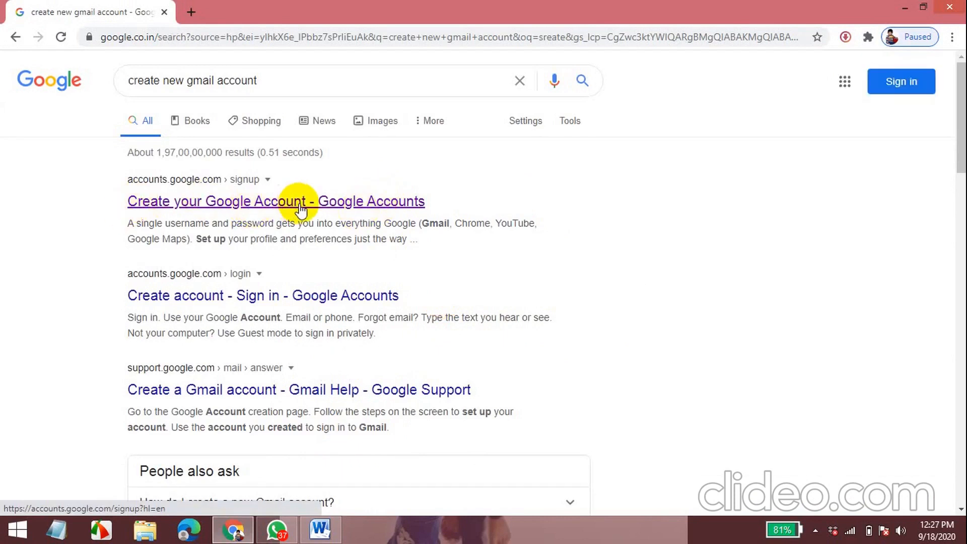
Open the Create your Google Account page and enter first name 'learning', last name 'hats'
left_click(275, 202)
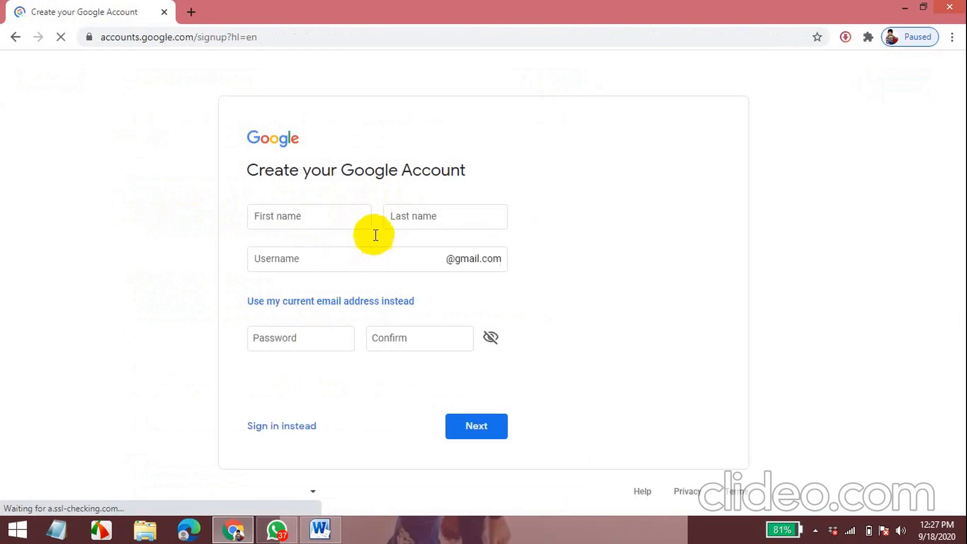
mouse_move(339, 219)
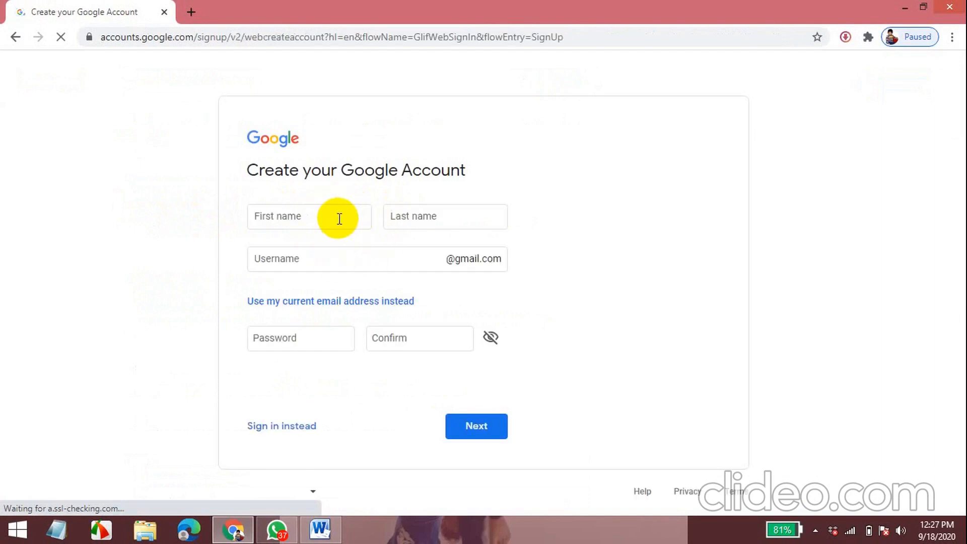
left_click(308, 215)
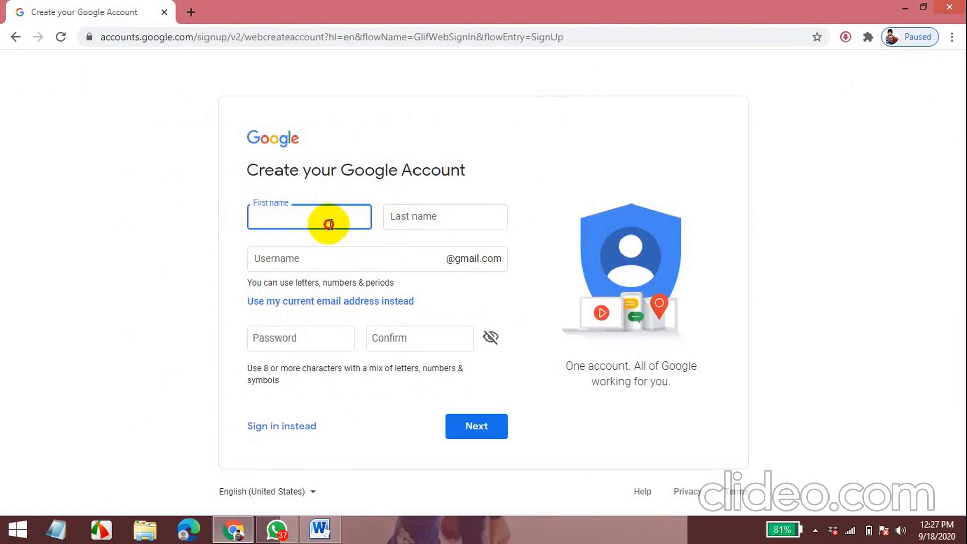
mouse_move(383, 215)
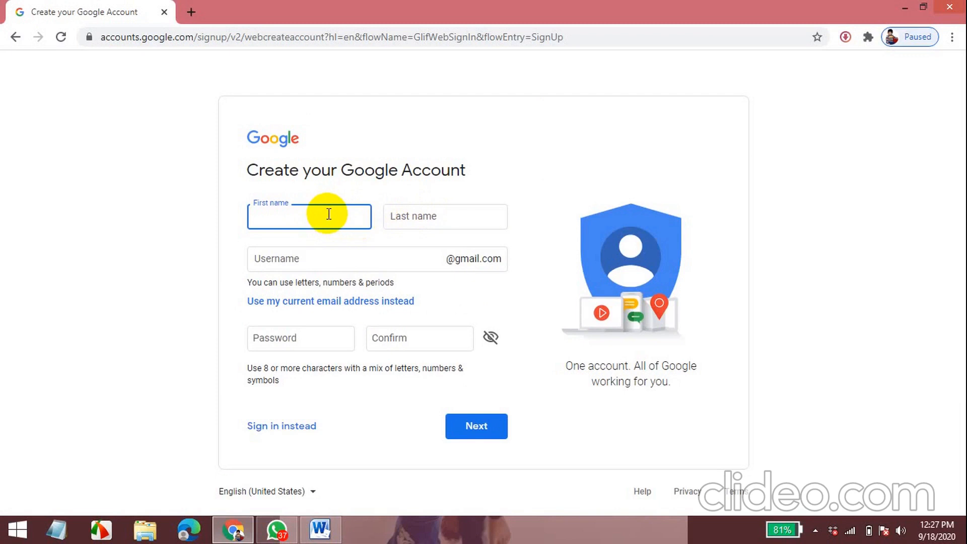
mouse_move(302, 257)
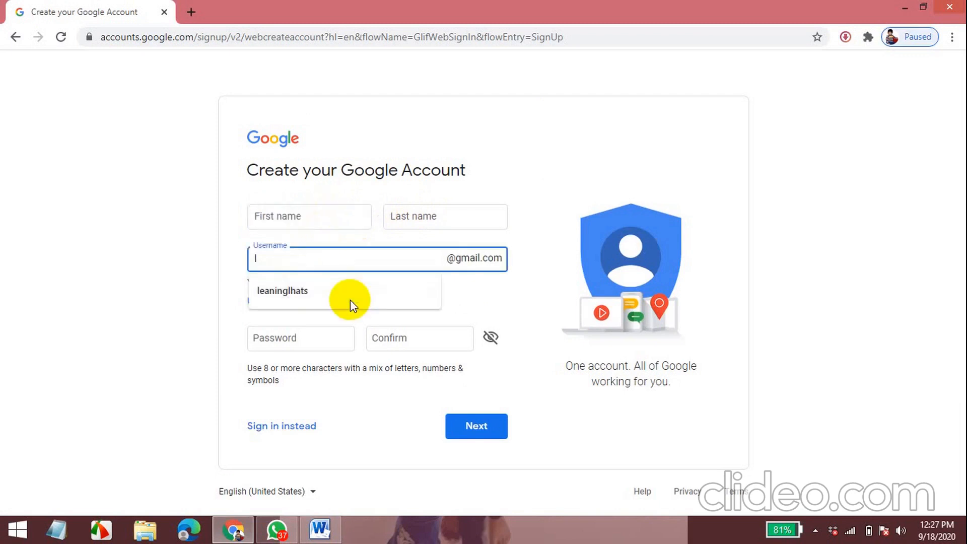
left_click(308, 207)
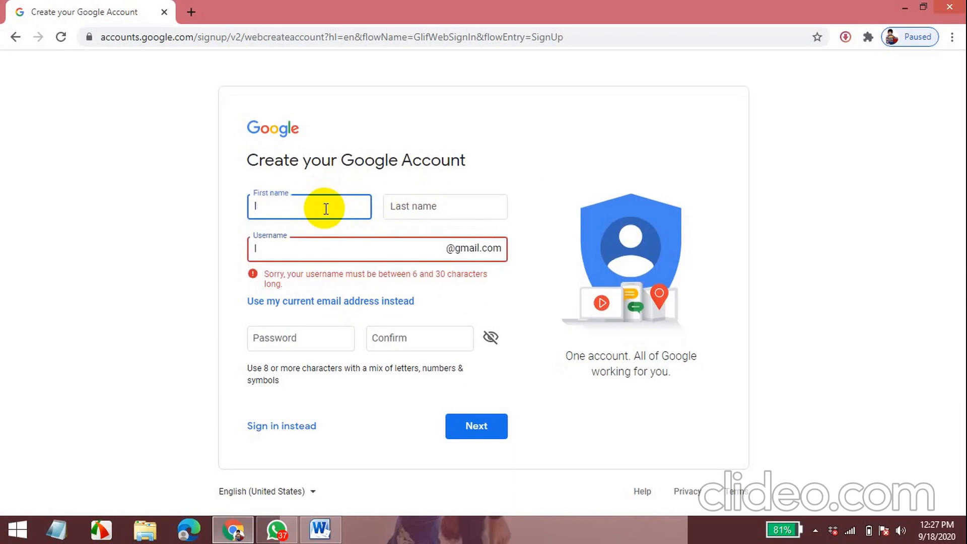
type("lear")
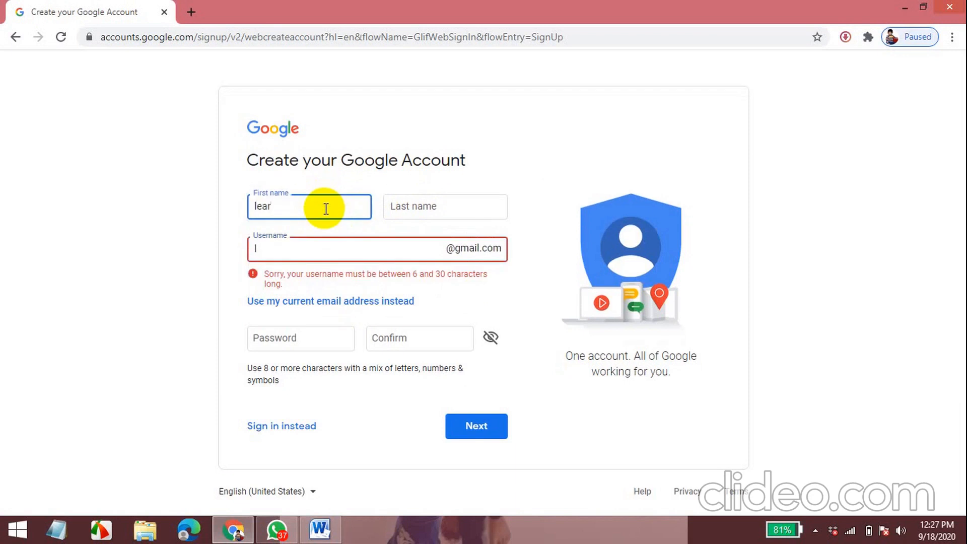
type("ning")
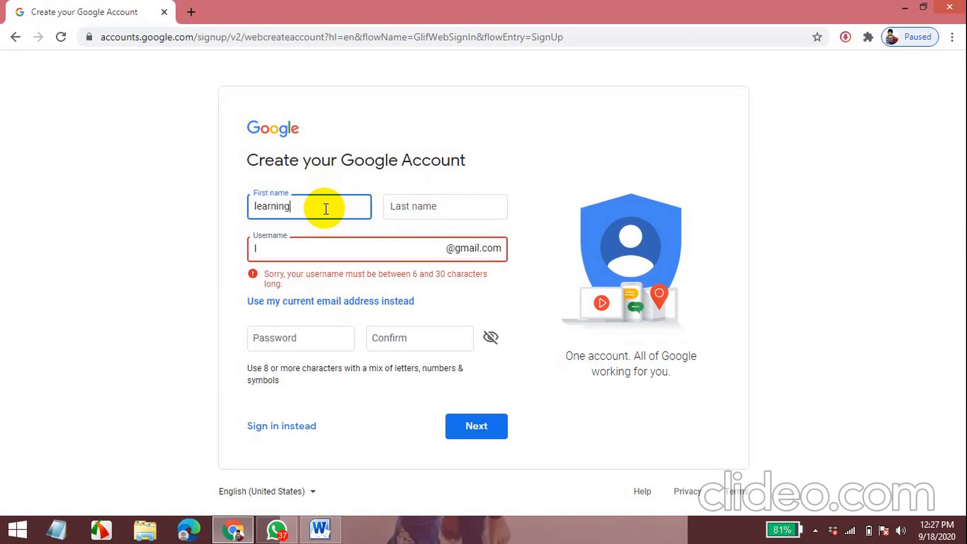
left_click(444, 205)
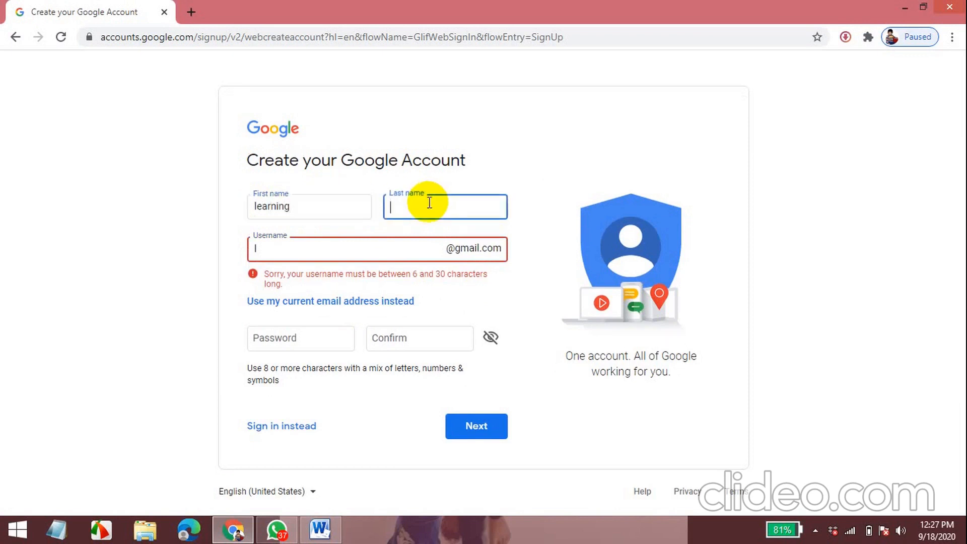
type("ha")
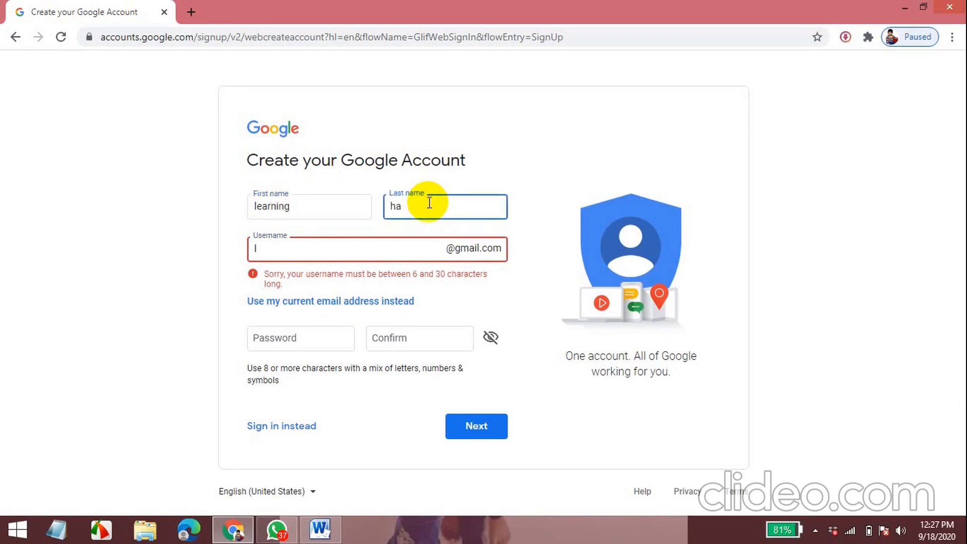
type("ts")
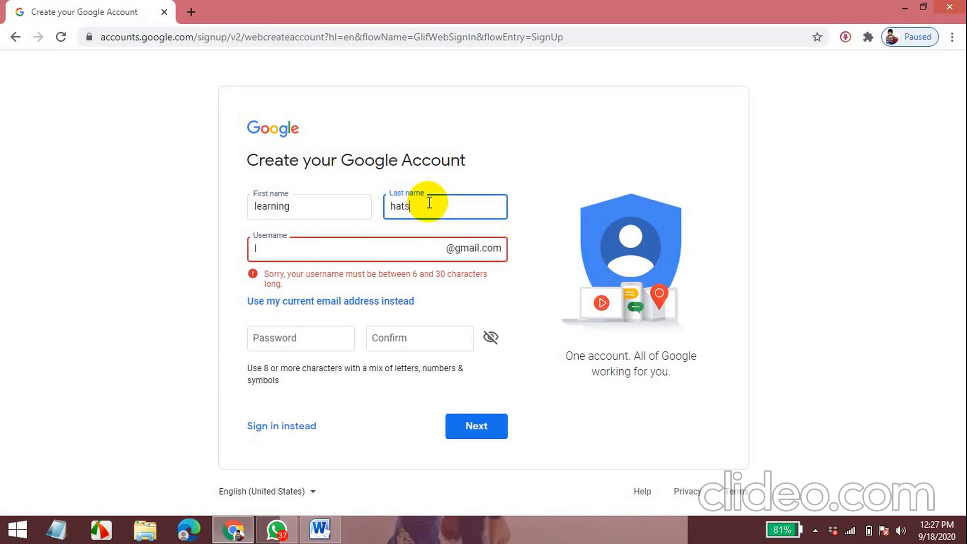
Enter username 'leaninglhats', then take the suggested available username 'leaninglhats15'
left_click(370, 249)
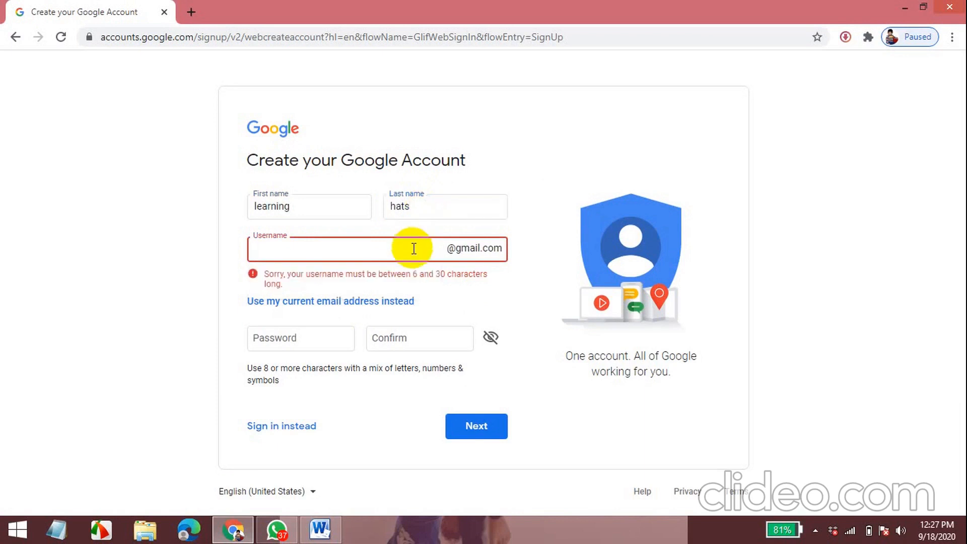
mouse_move(413, 256)
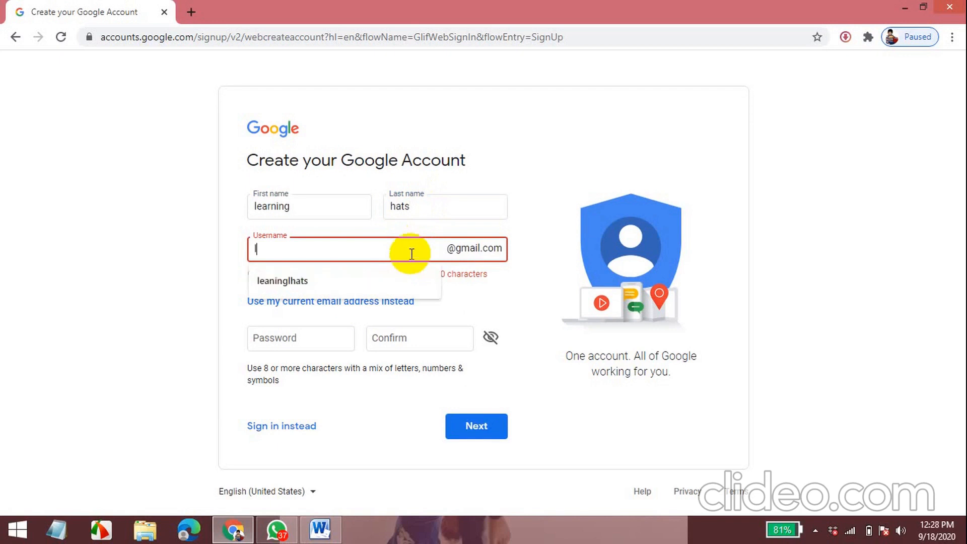
type("leaninglhats")
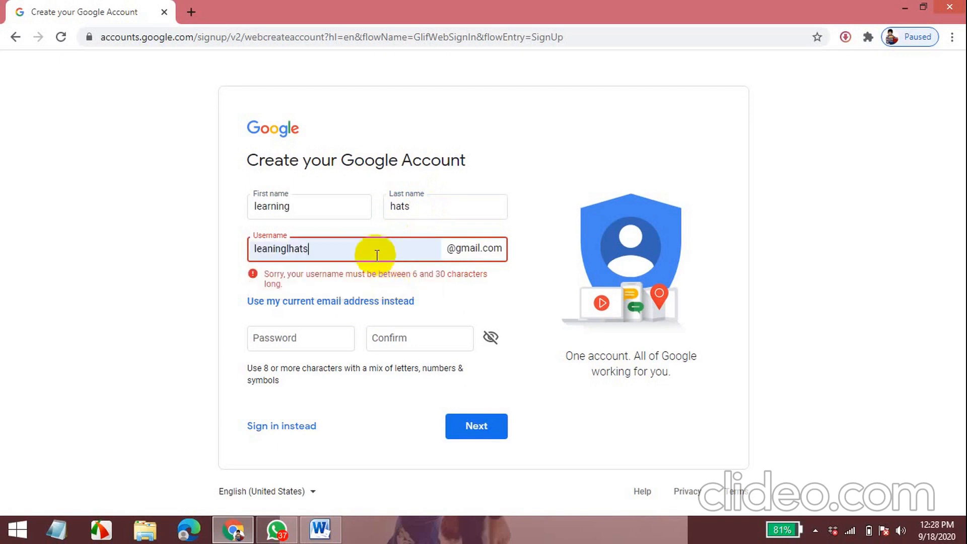
mouse_move(406, 290)
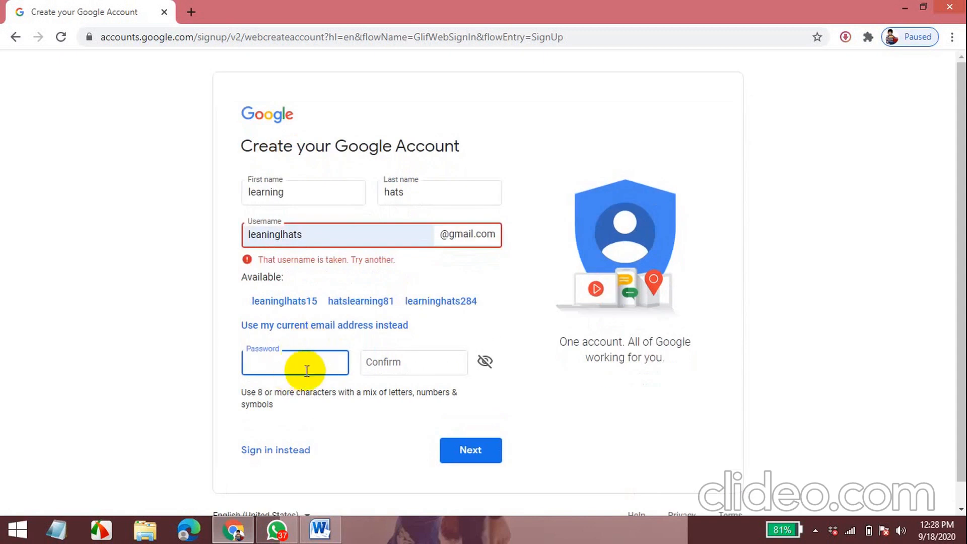
left_click(314, 235)
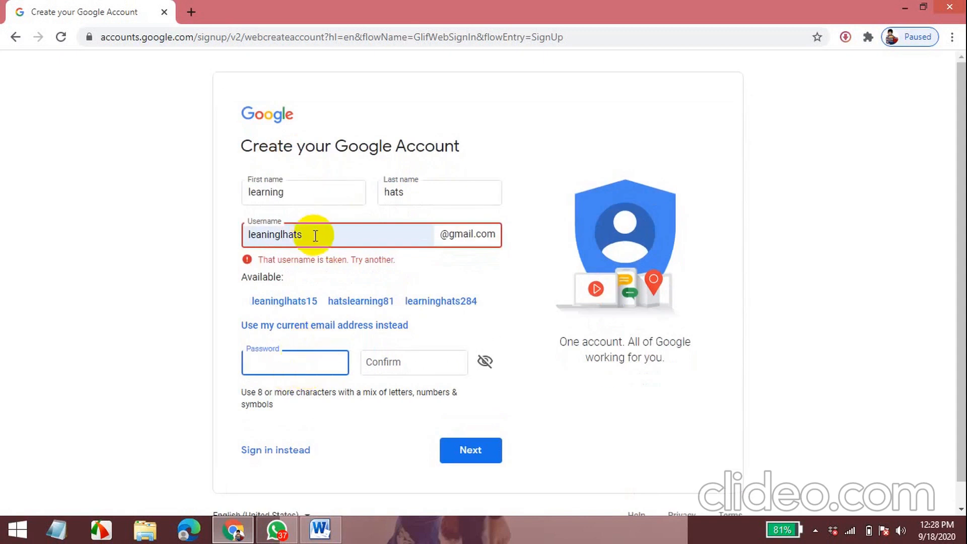
mouse_move(314, 265)
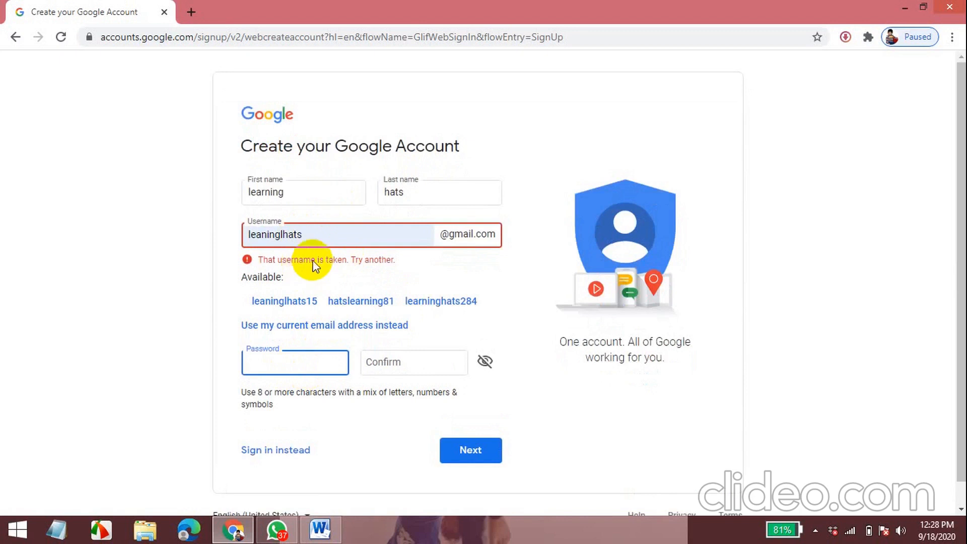
mouse_move(258, 263)
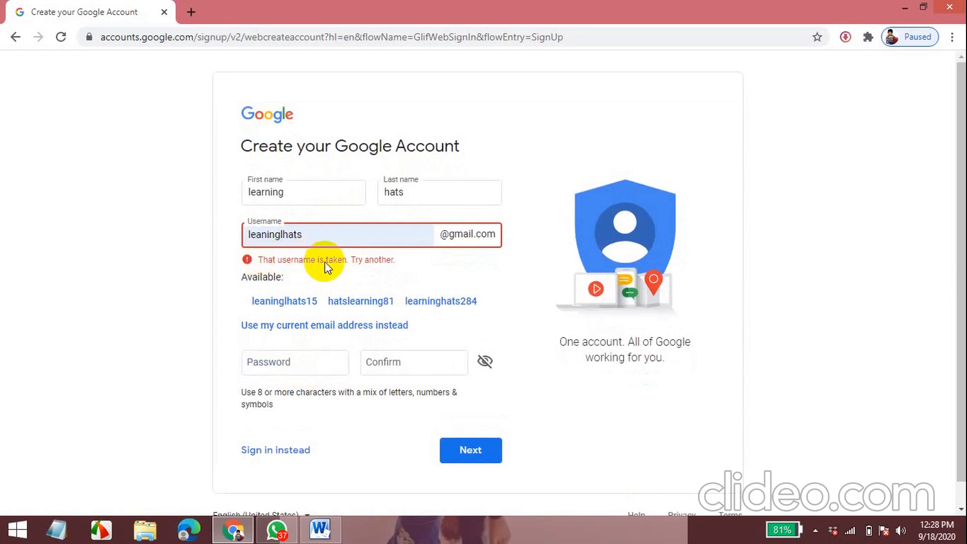
mouse_move(361, 270)
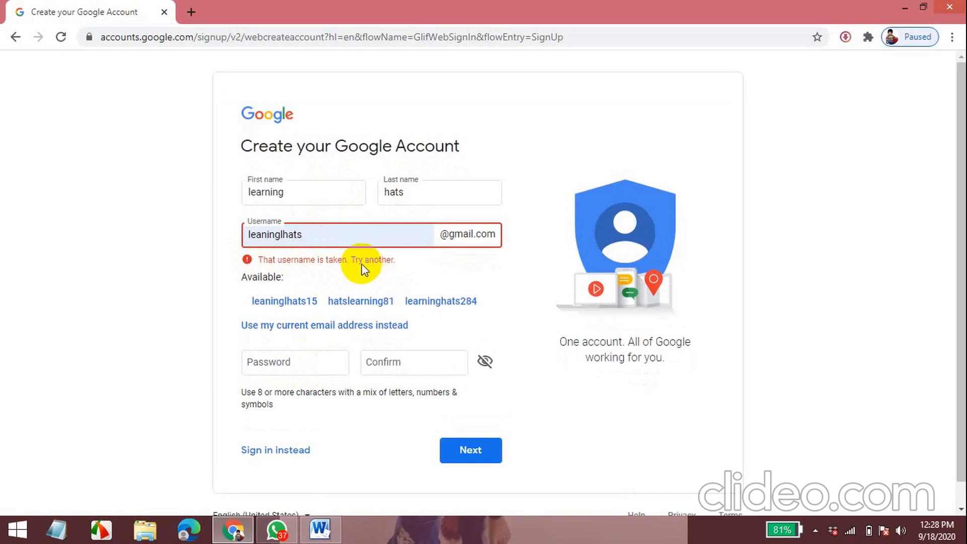
mouse_move(284, 301)
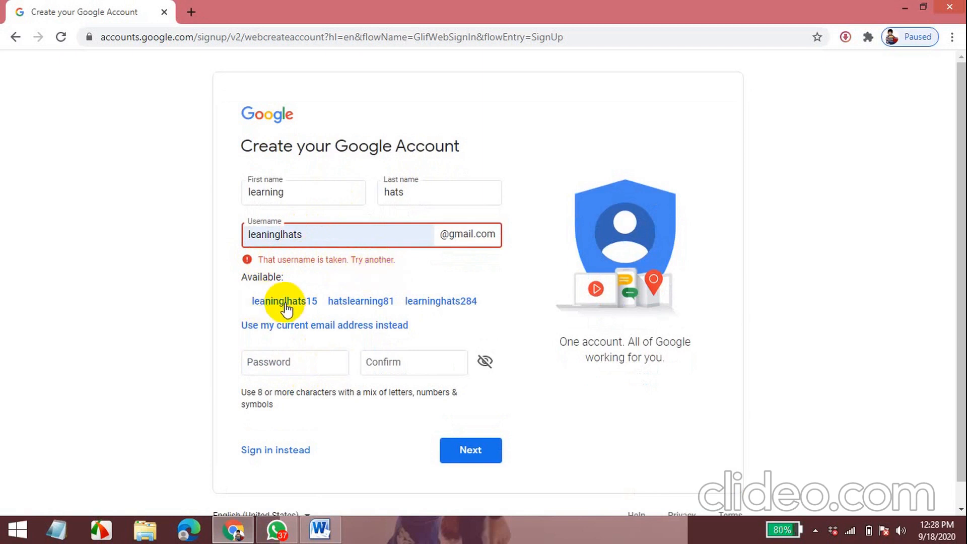
mouse_move(376, 303)
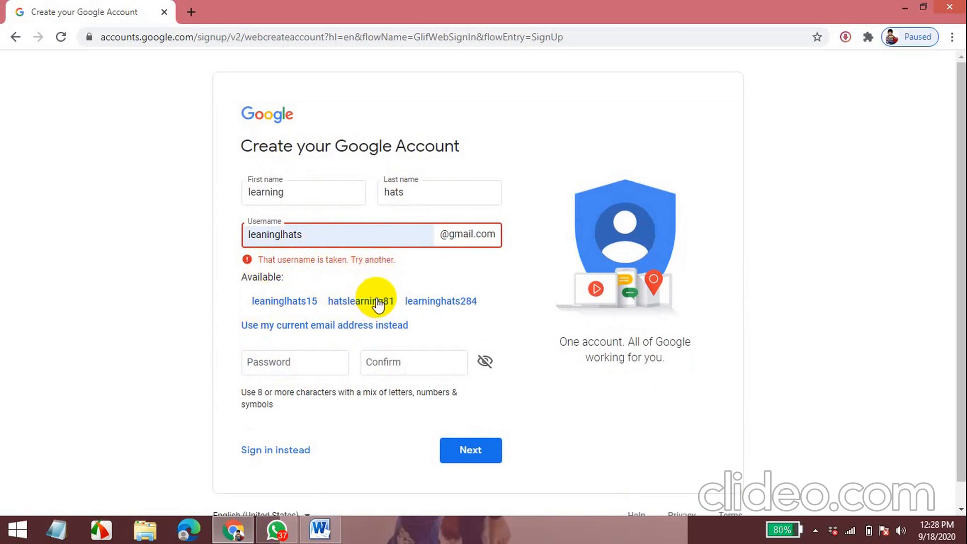
mouse_move(450, 304)
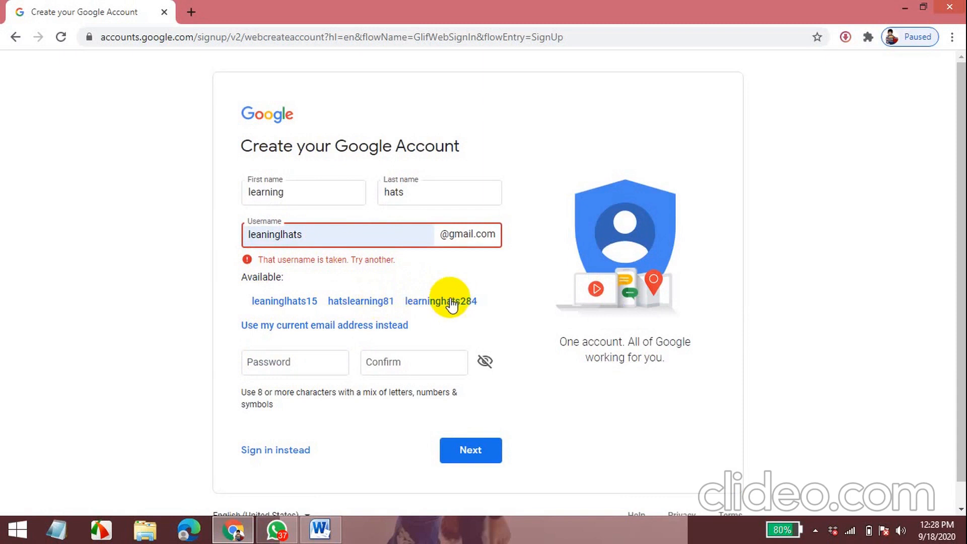
mouse_move(363, 311)
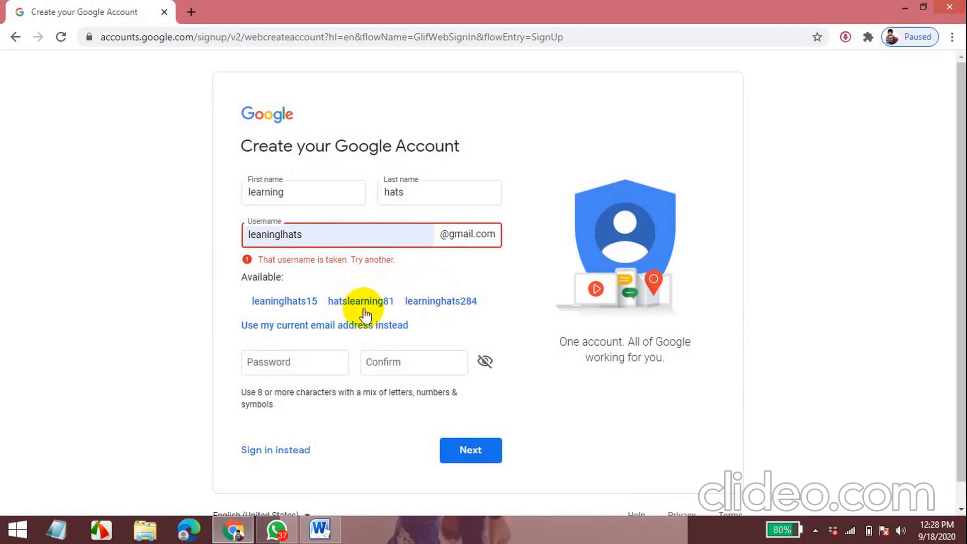
mouse_move(444, 308)
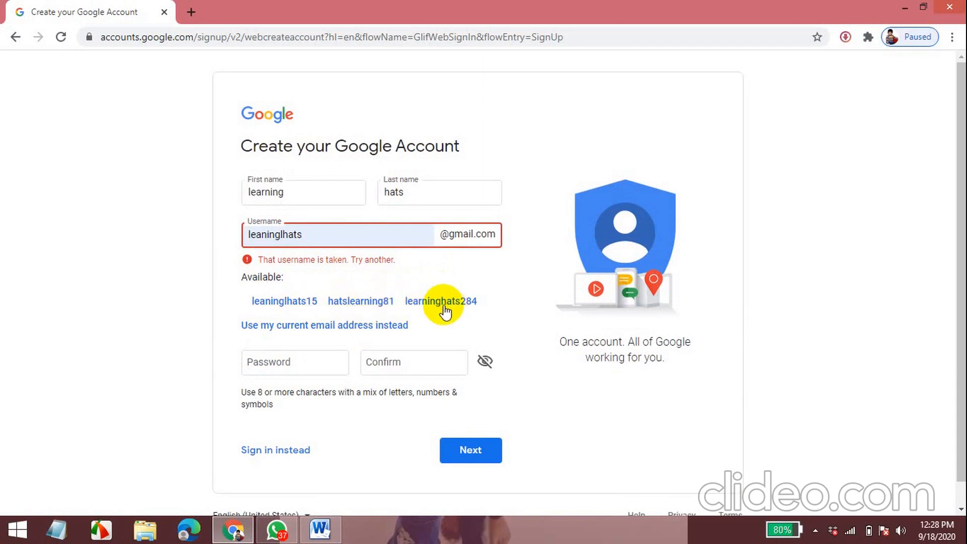
mouse_move(352, 235)
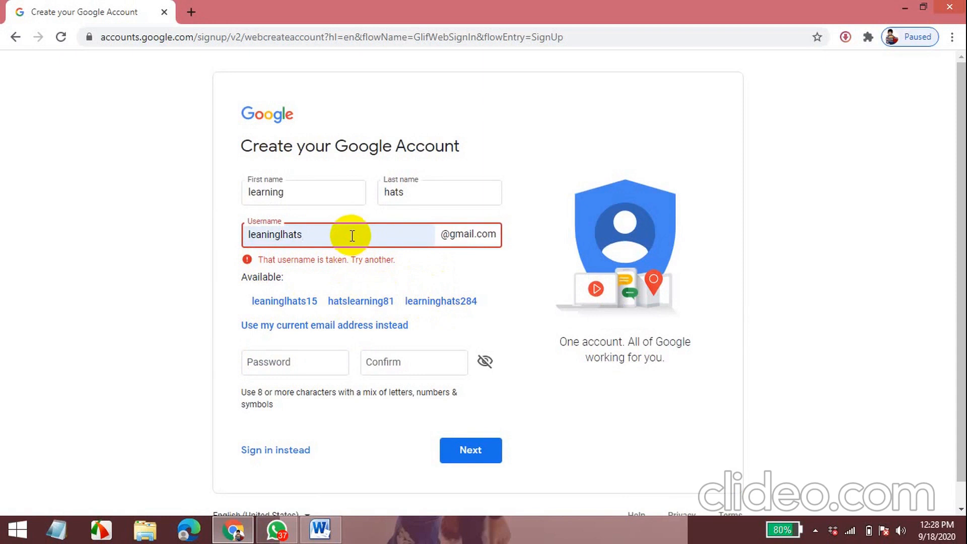
type("360")
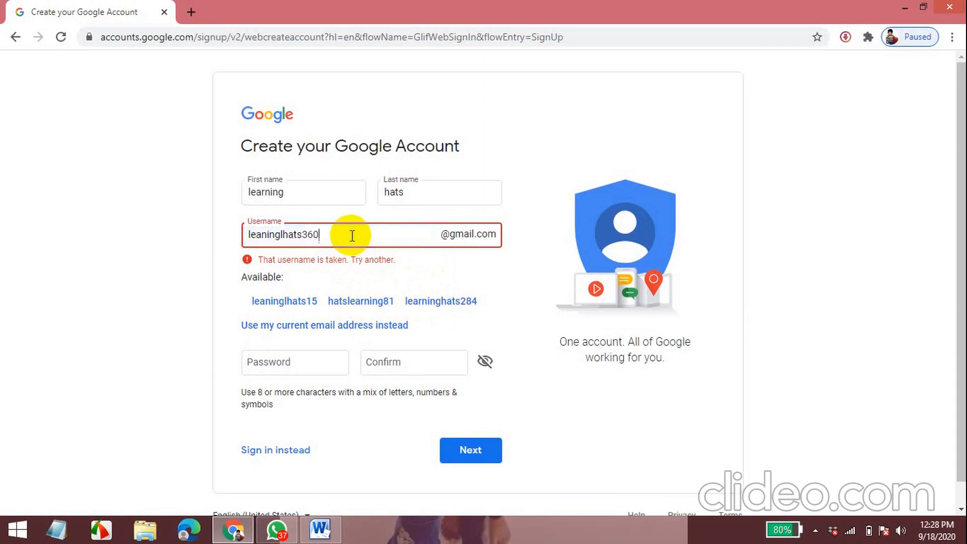
mouse_move(386, 271)
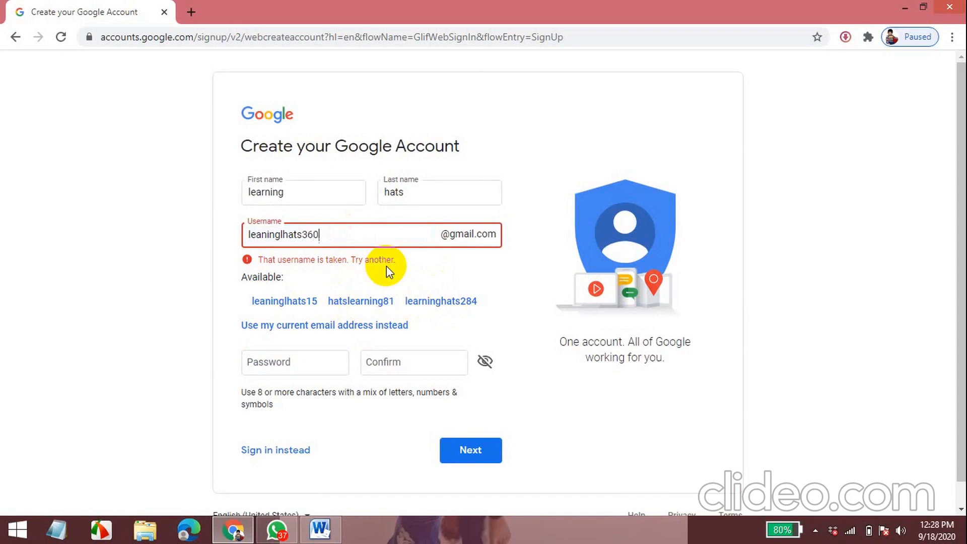
key("backspace")
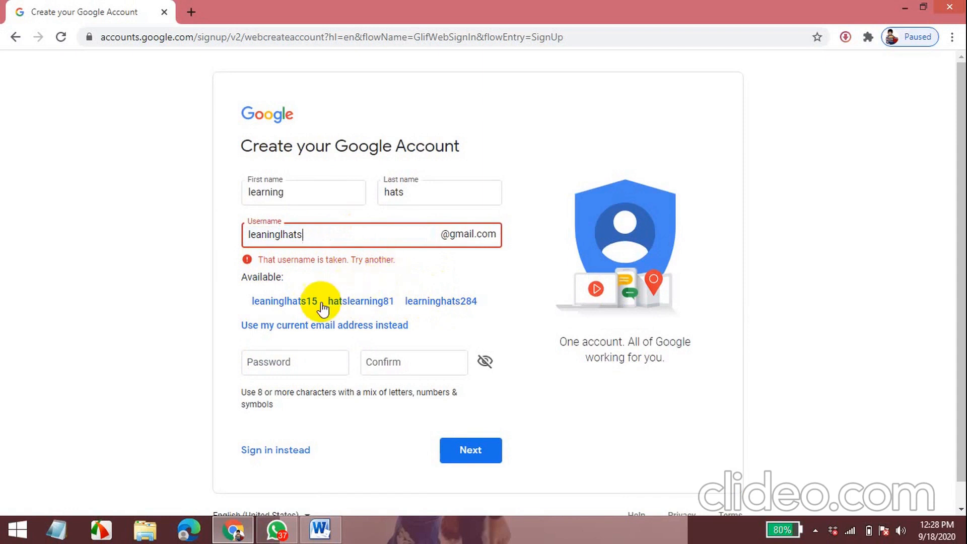
left_click(281, 302)
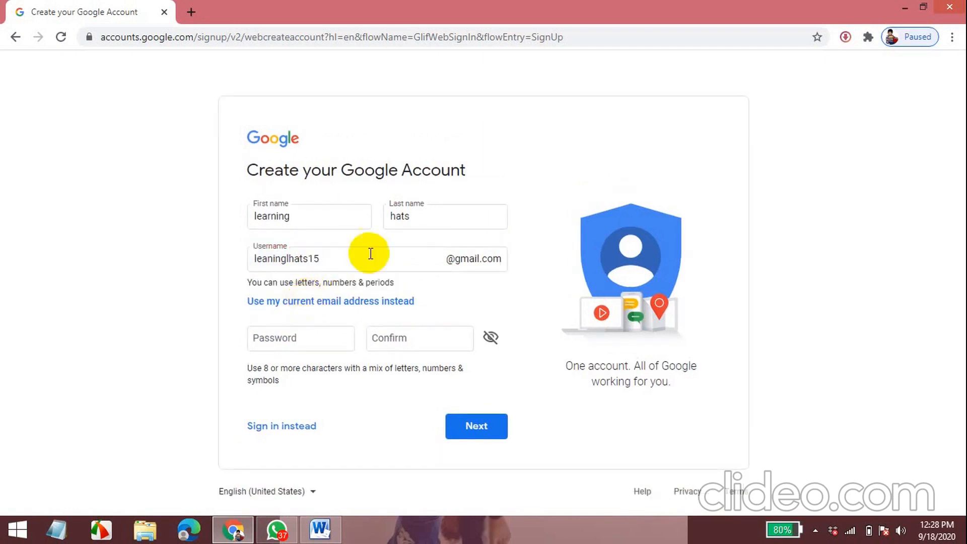
mouse_move(300, 325)
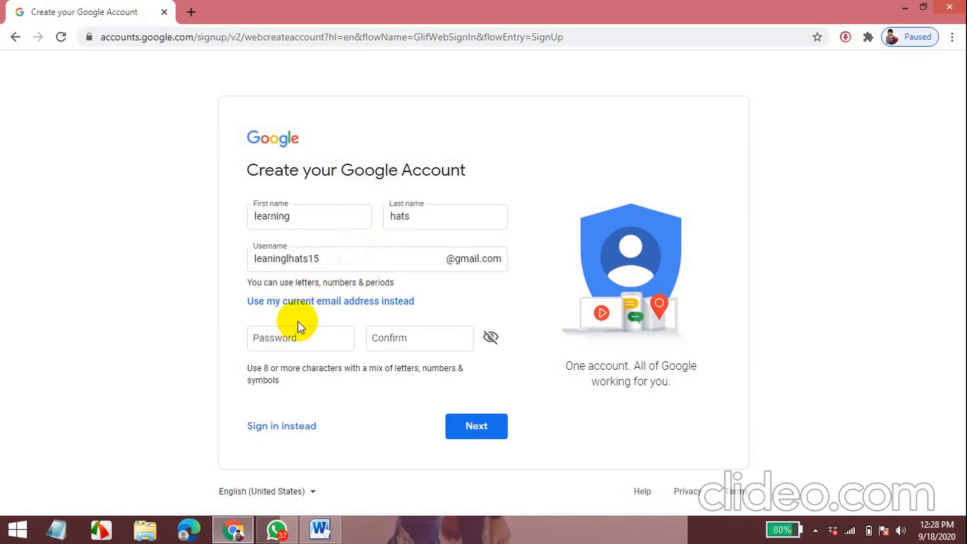
Enter the account password and retype it in the Confirm field
left_click(300, 339)
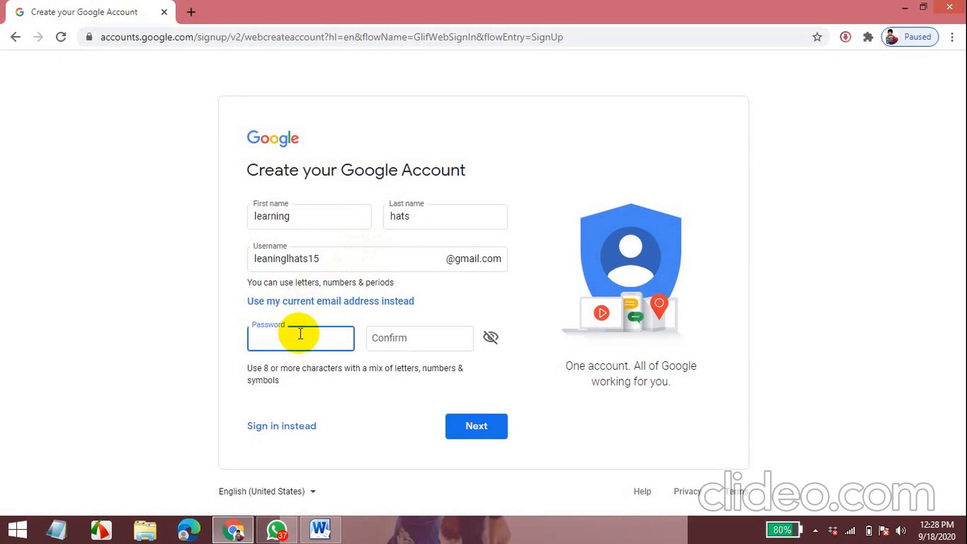
mouse_move(290, 381)
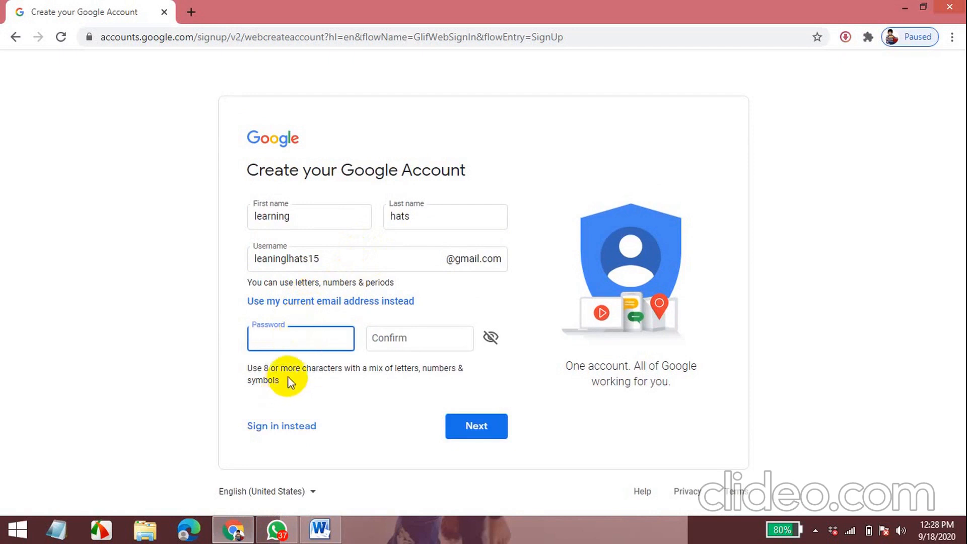
mouse_move(276, 369)
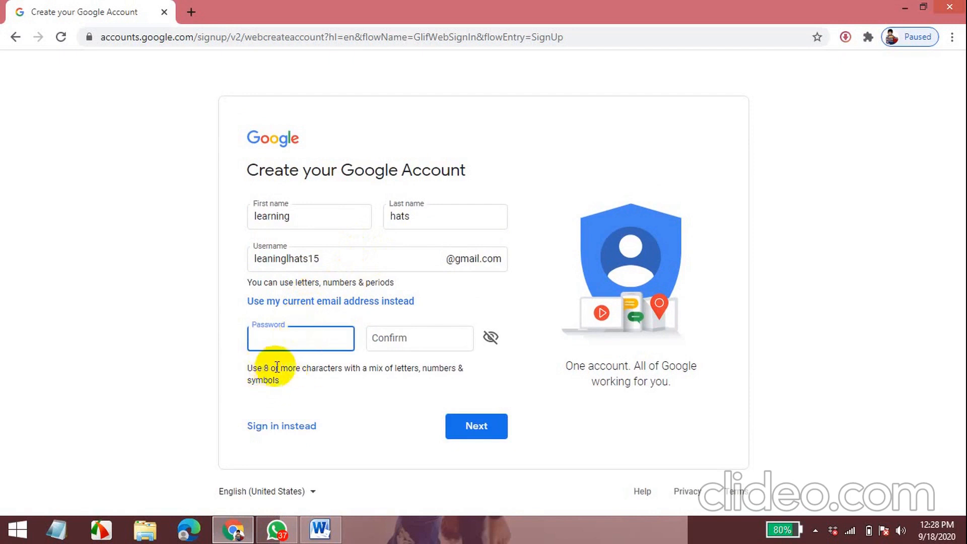
mouse_move(386, 370)
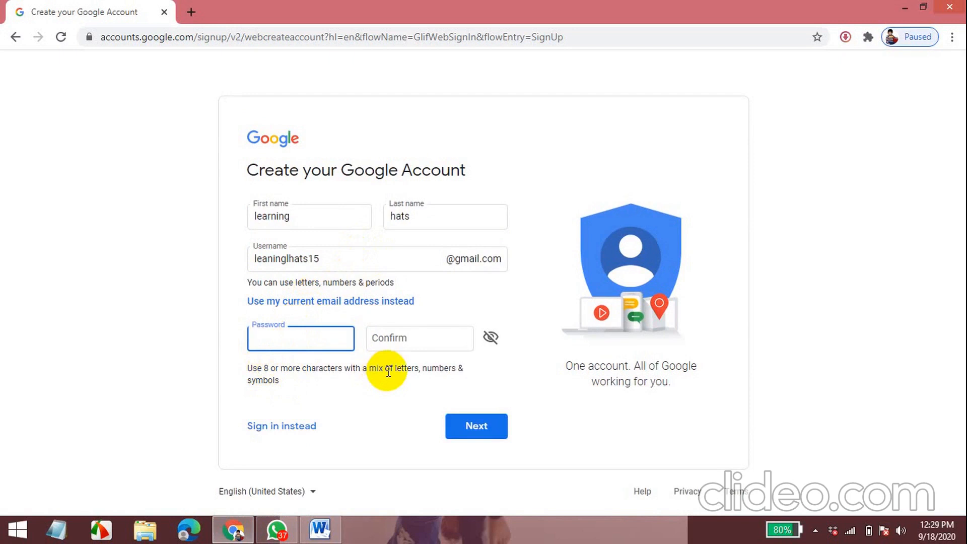
type("•")
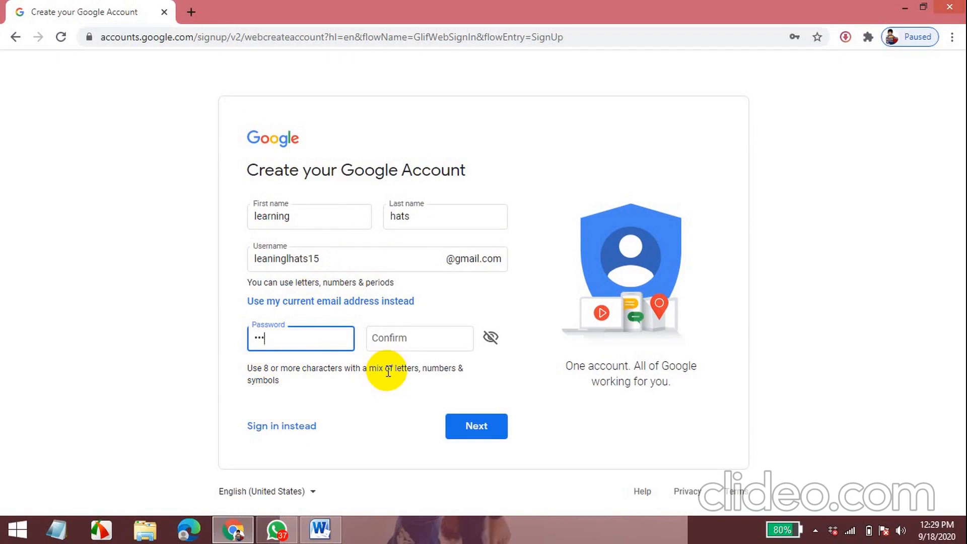
type("••")
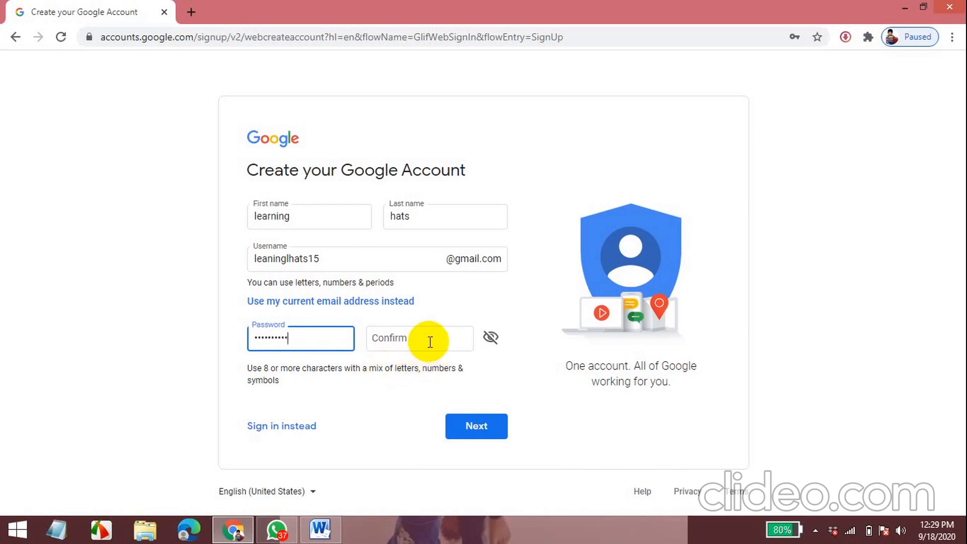
left_click(419, 338)
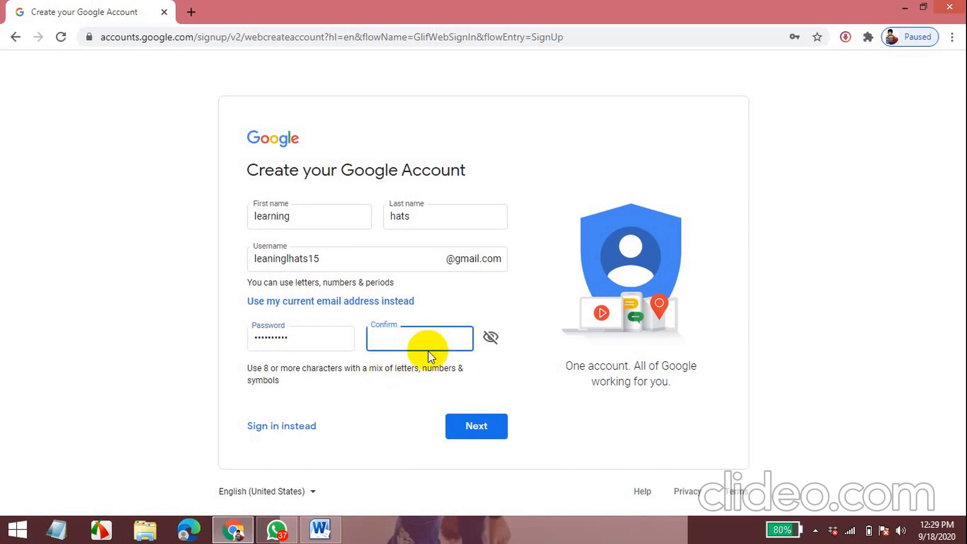
type("•")
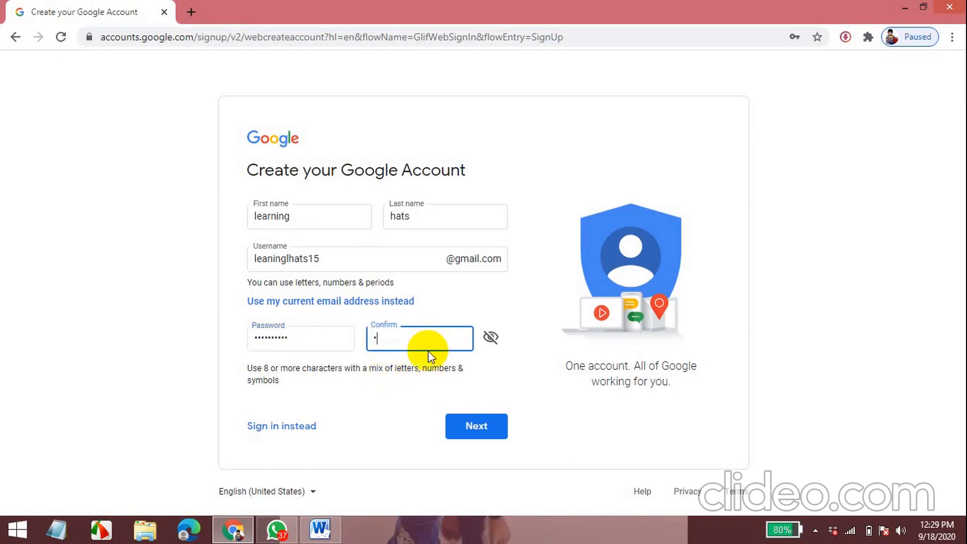
type("••")
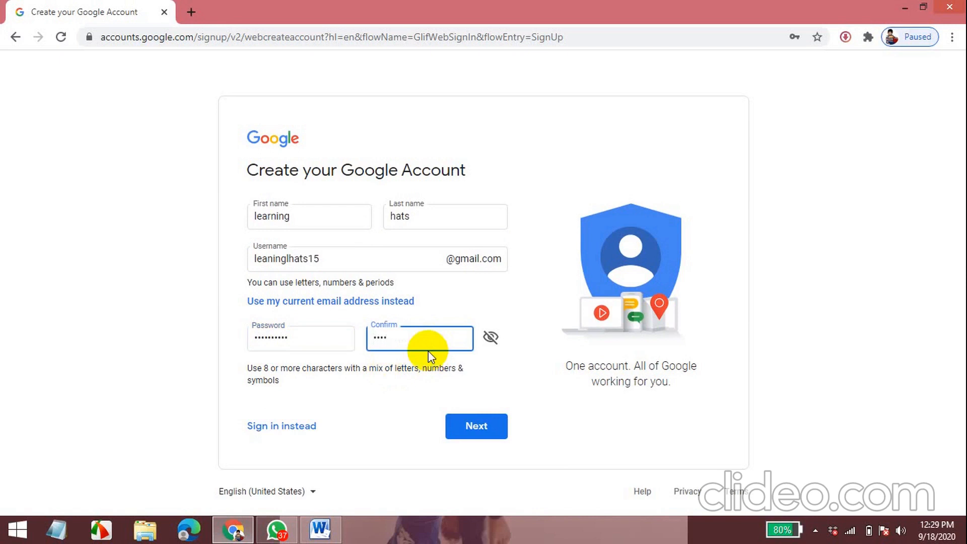
type("•••")
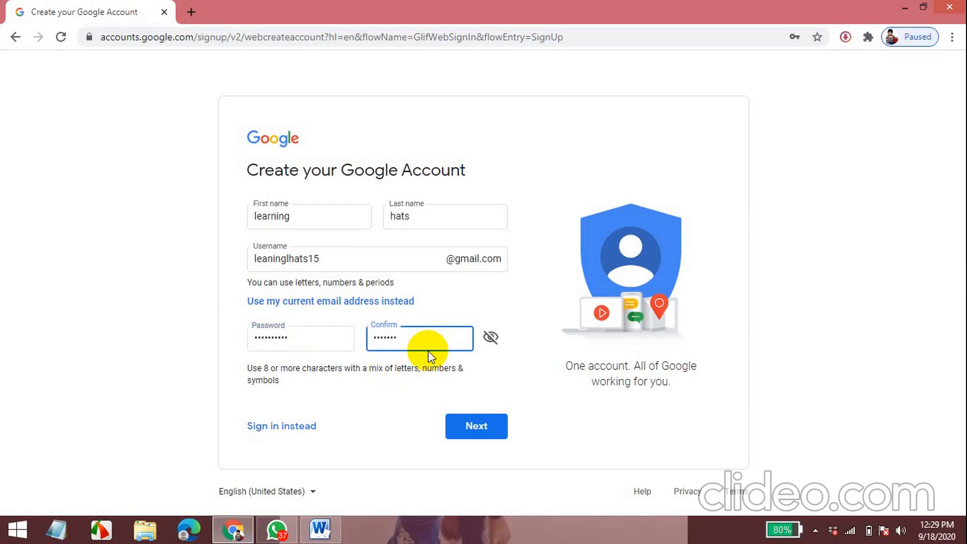
type("•••")
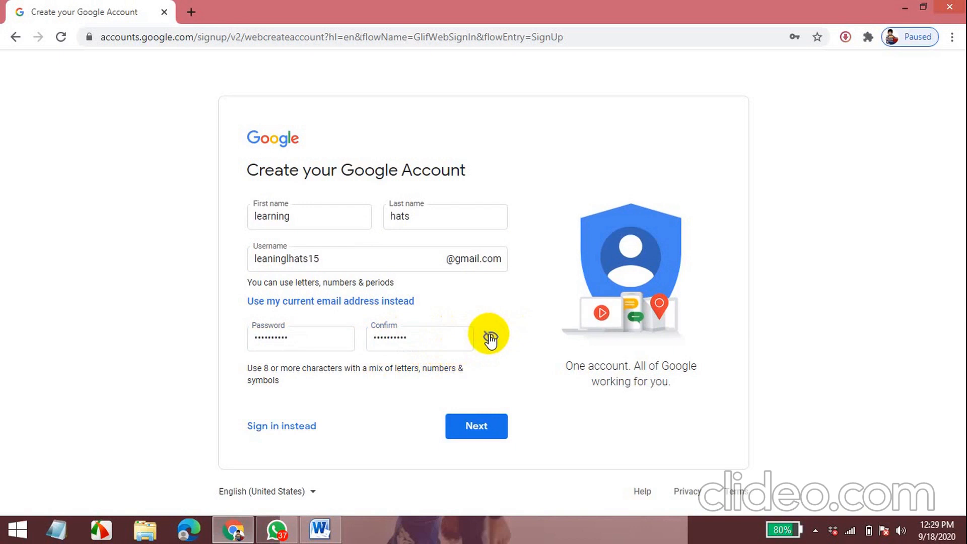
Reveal both passwords to verify they match, then mask them again
left_click(490, 337)
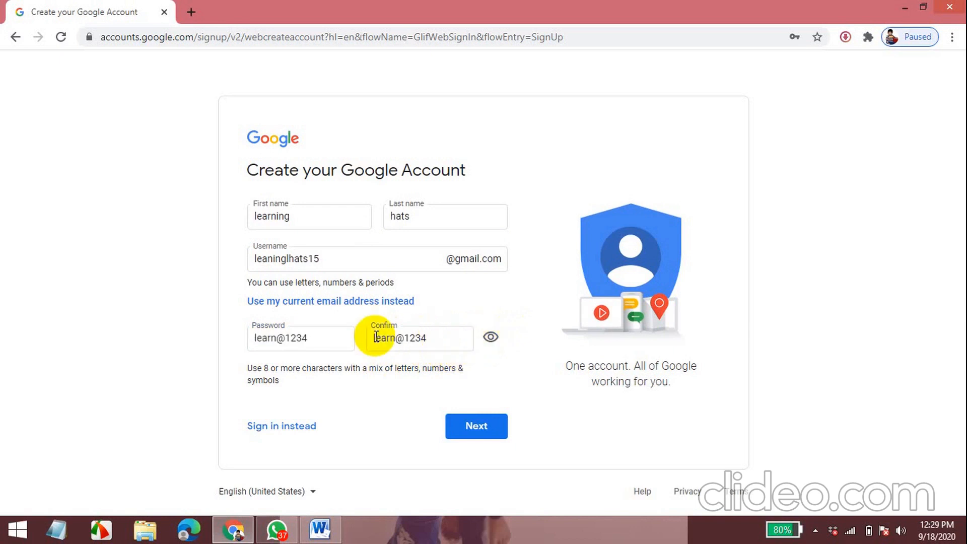
mouse_move(370, 350)
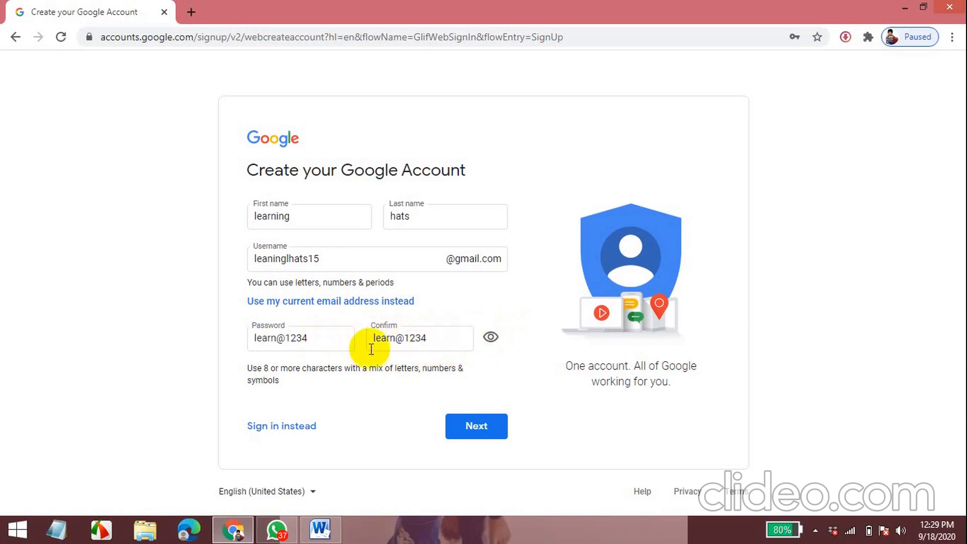
mouse_move(492, 338)
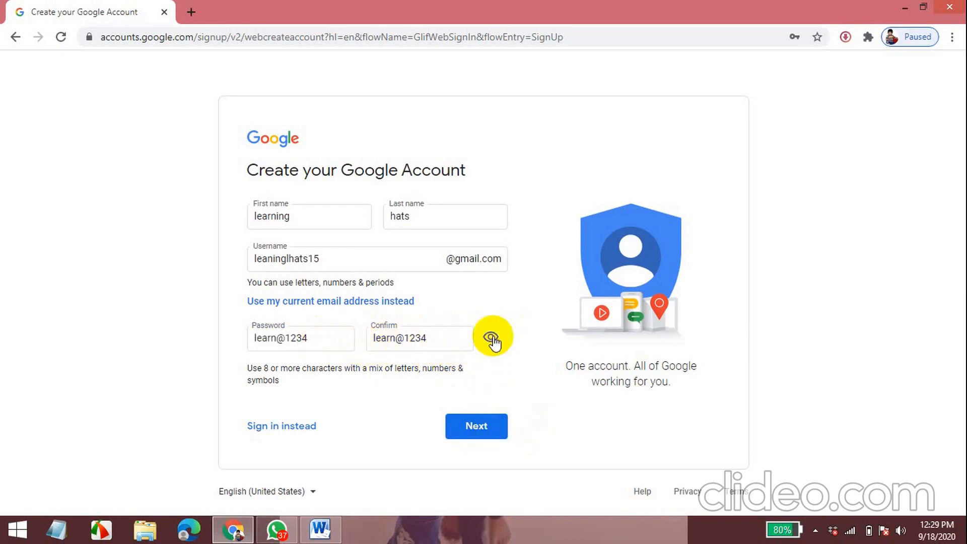
left_click(491, 337)
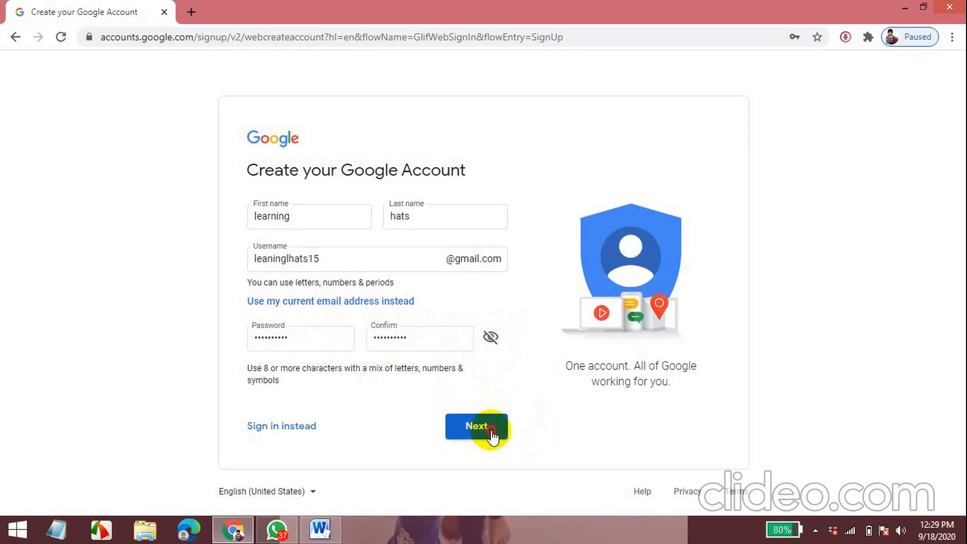
Continue with Next past the basics and phone verification to the personal details page
left_click(477, 426)
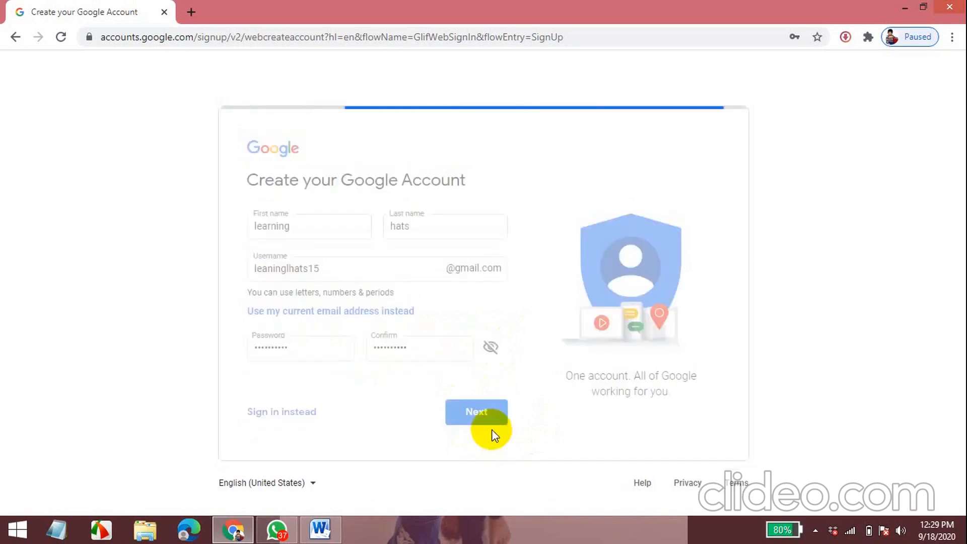
left_click(476, 411)
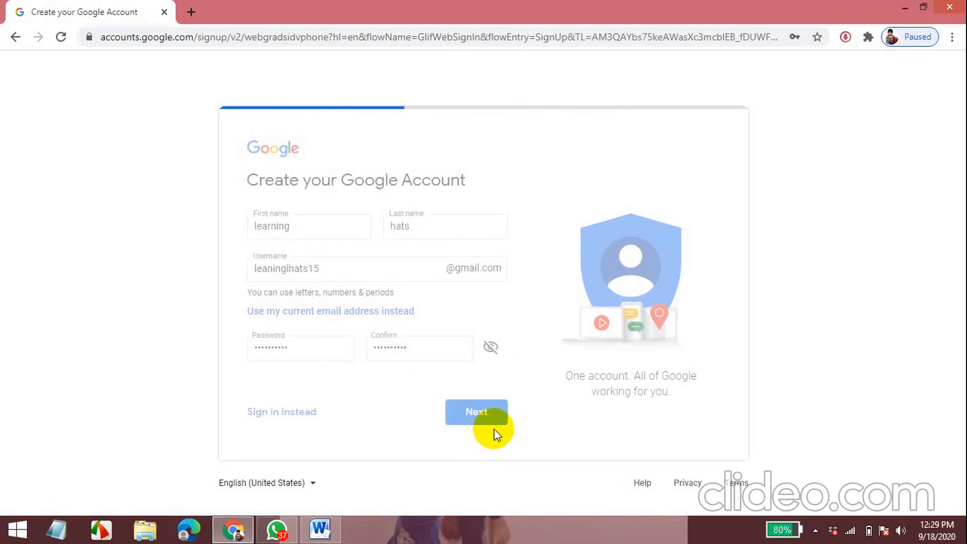
left_click(477, 411)
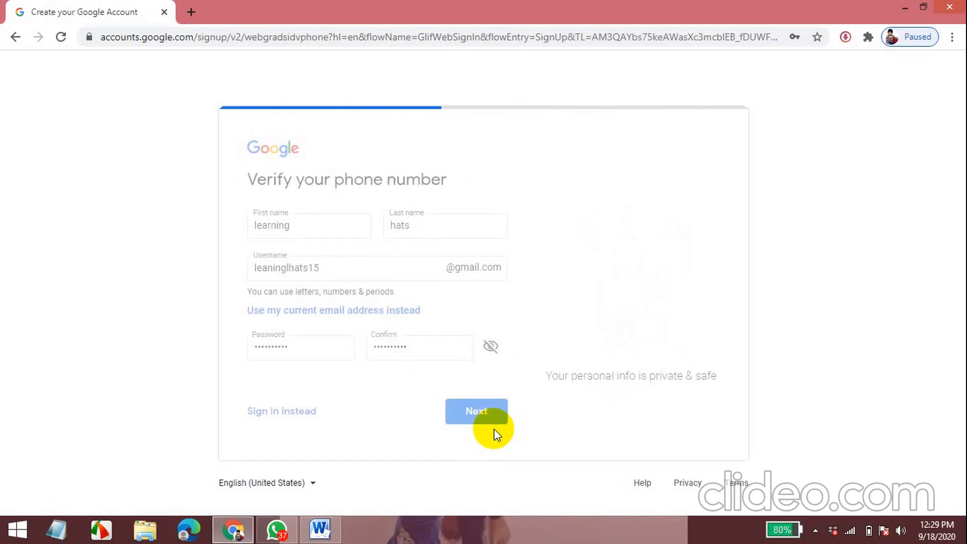
left_click(477, 411)
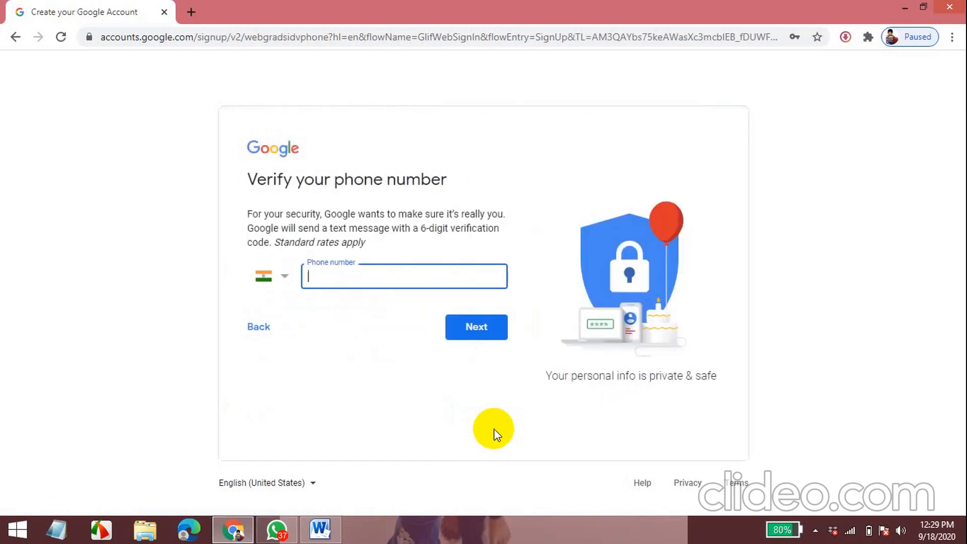
mouse_move(558, 343)
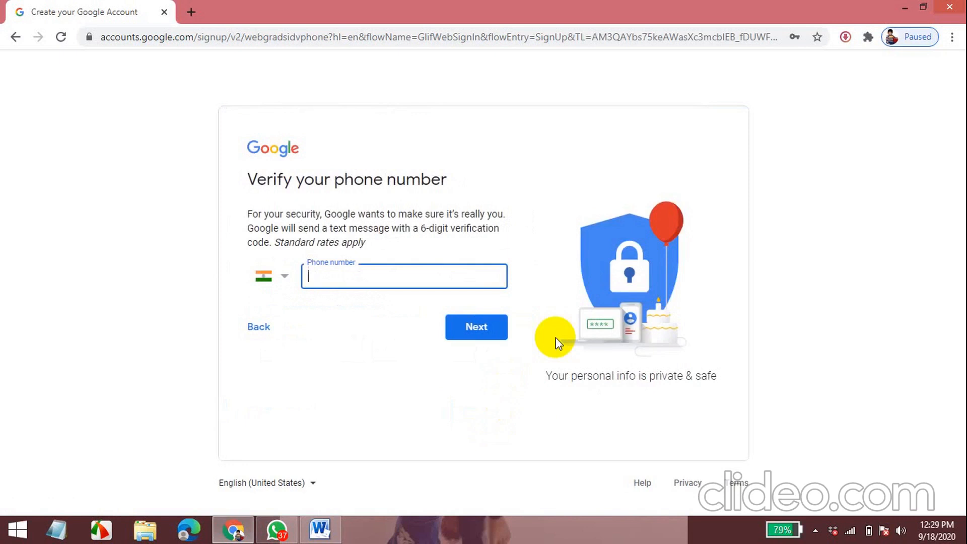
left_click(475, 326)
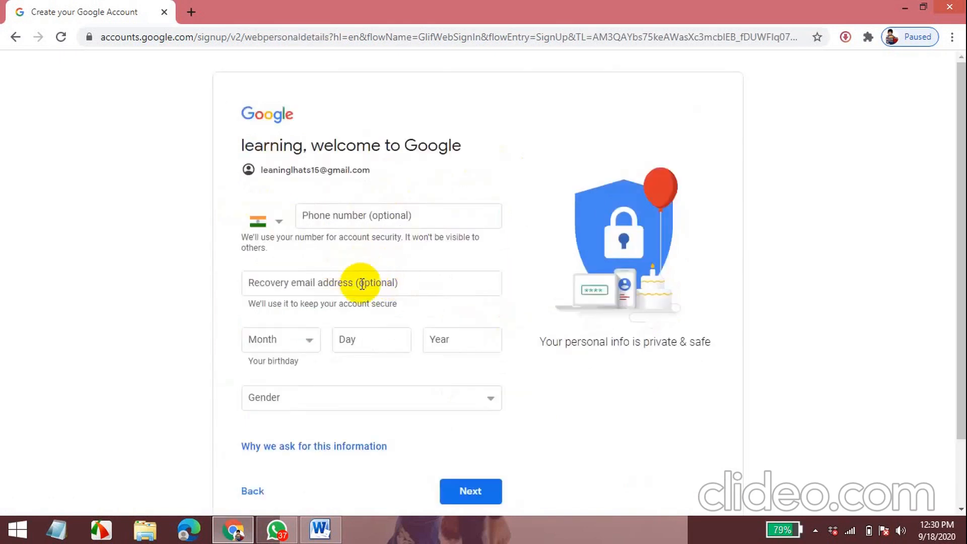
mouse_move(437, 256)
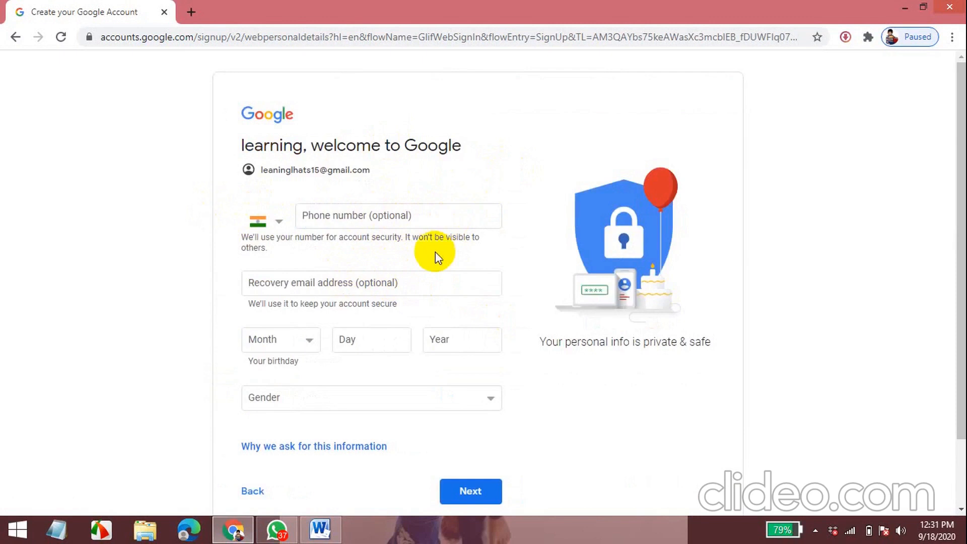
mouse_move(405, 296)
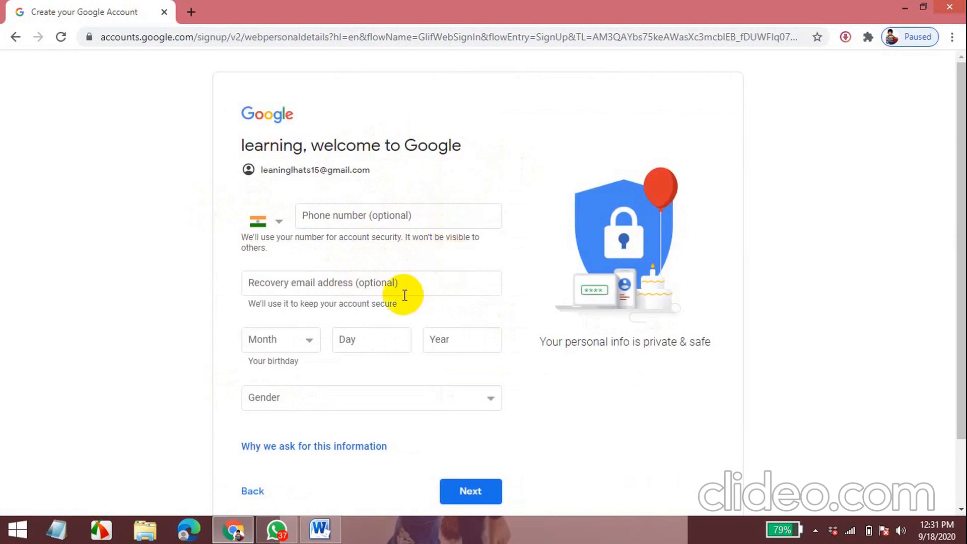
mouse_move(357, 306)
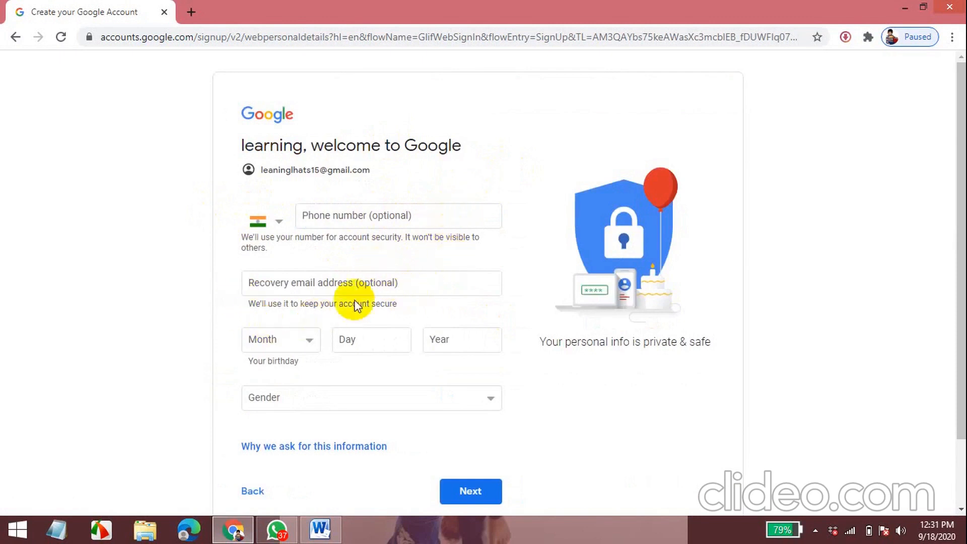
mouse_move(311, 345)
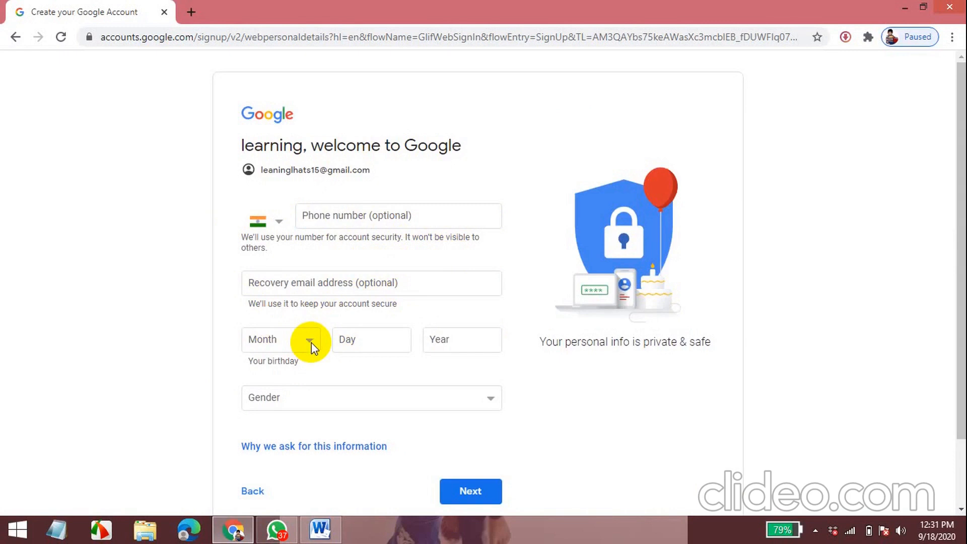
Set the birthday to May 15, 2006
left_click(308, 339)
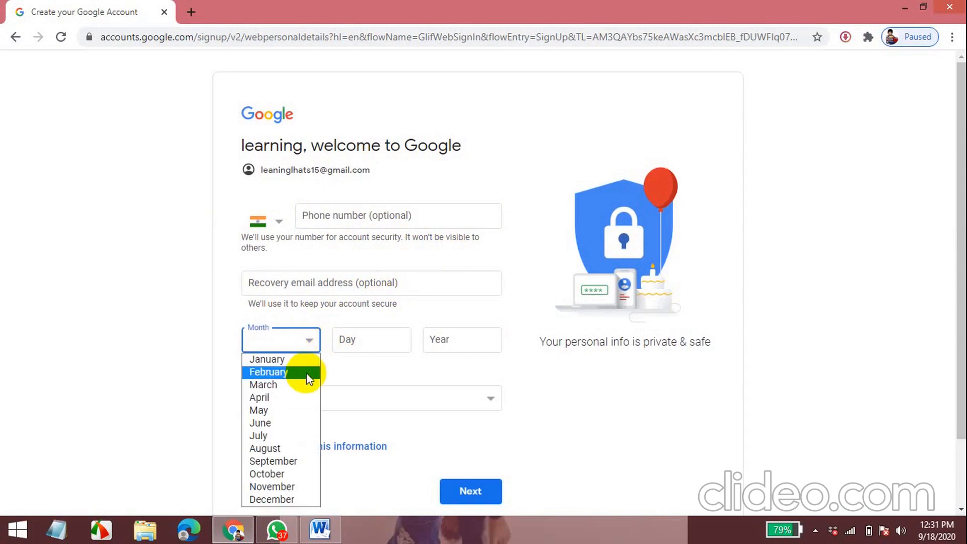
mouse_move(259, 410)
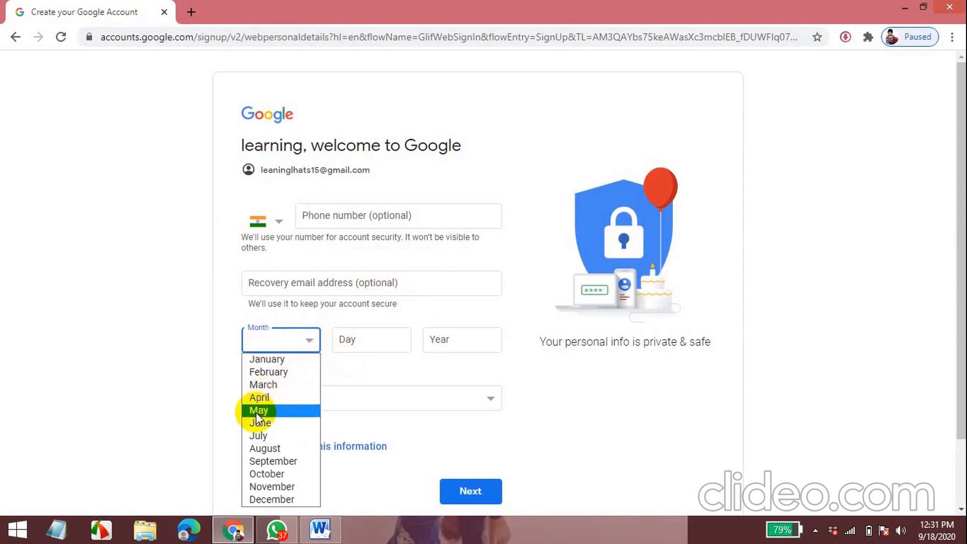
left_click(259, 410)
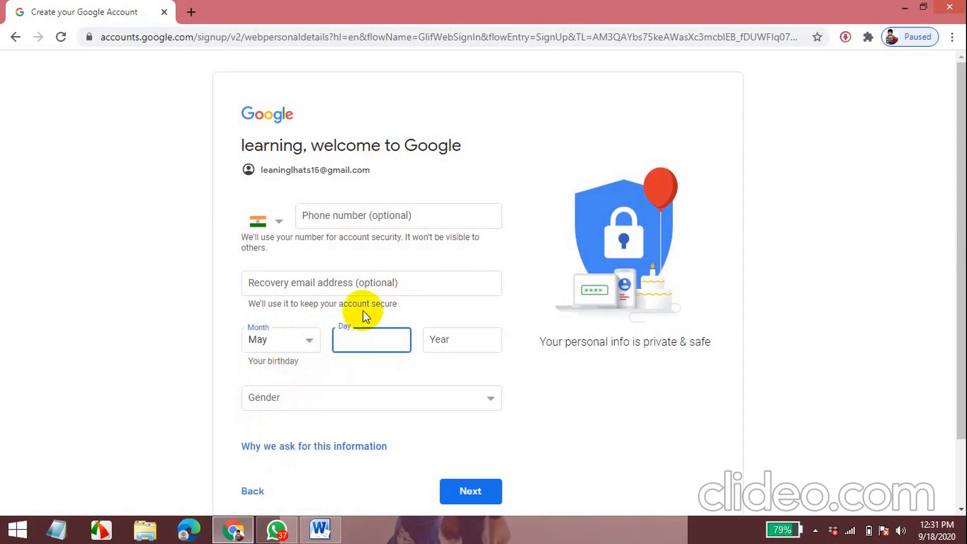
type("1")
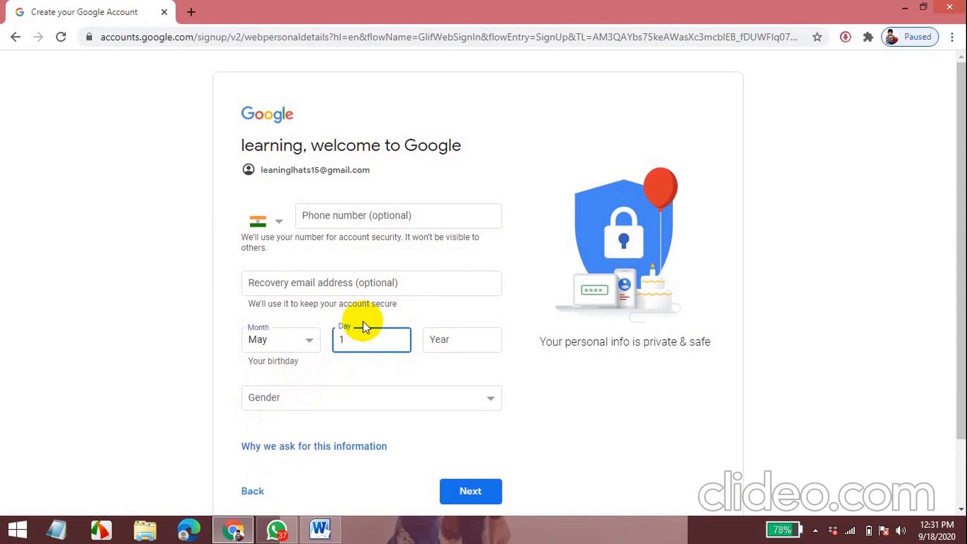
left_click(461, 339)
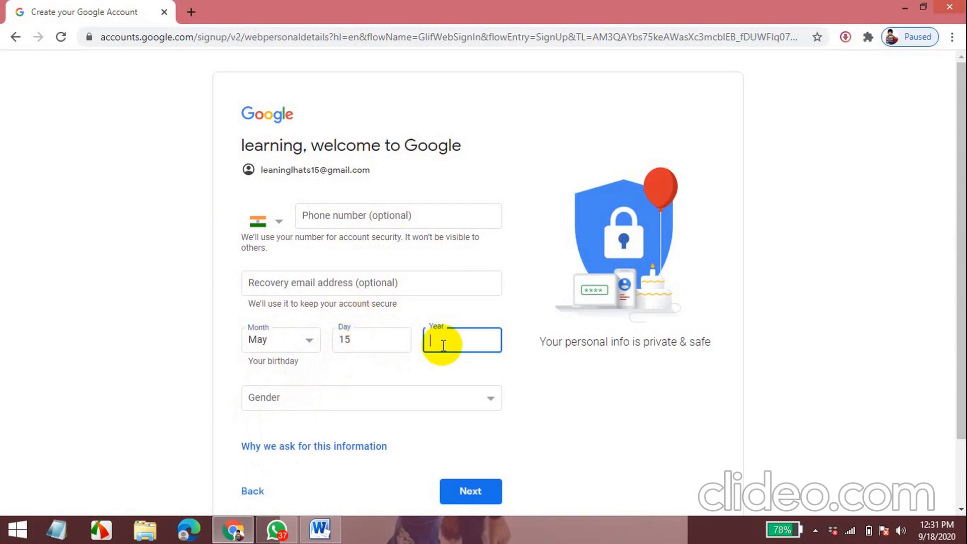
type("200")
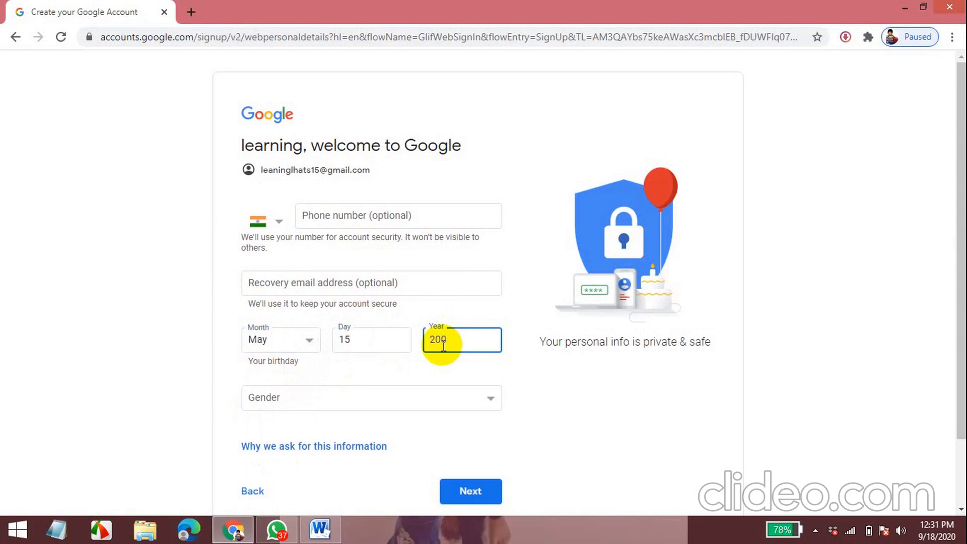
type("6")
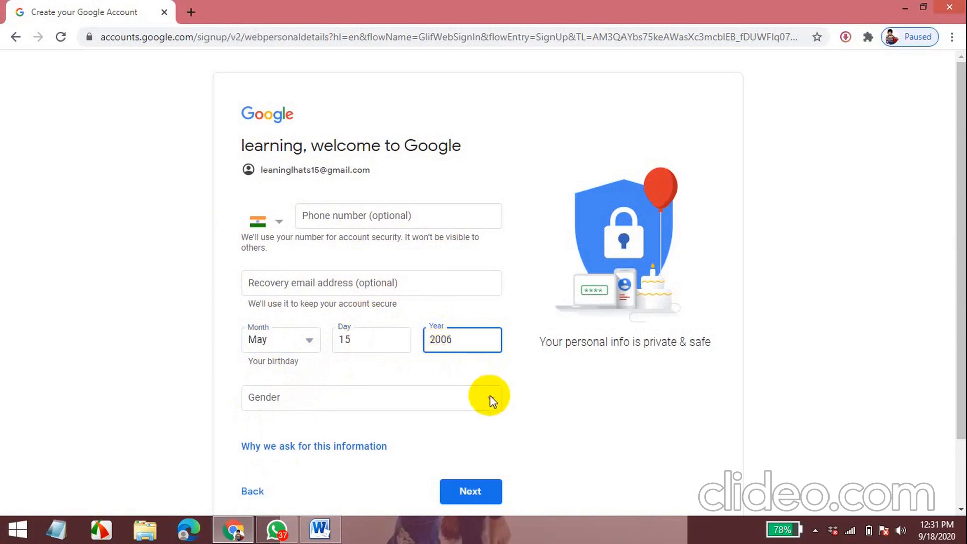
Set gender to Male and continue to the Privacy and Terms page
left_click(370, 397)
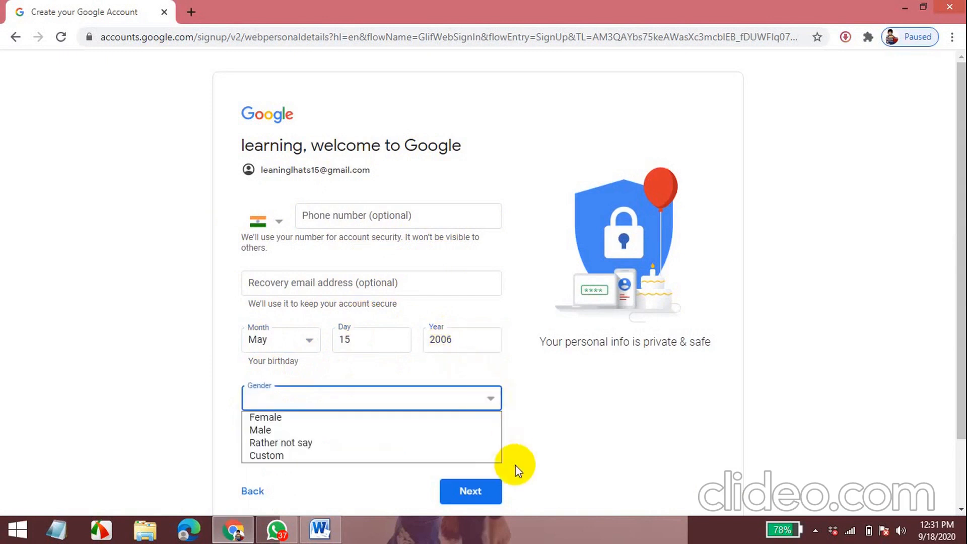
mouse_move(314, 431)
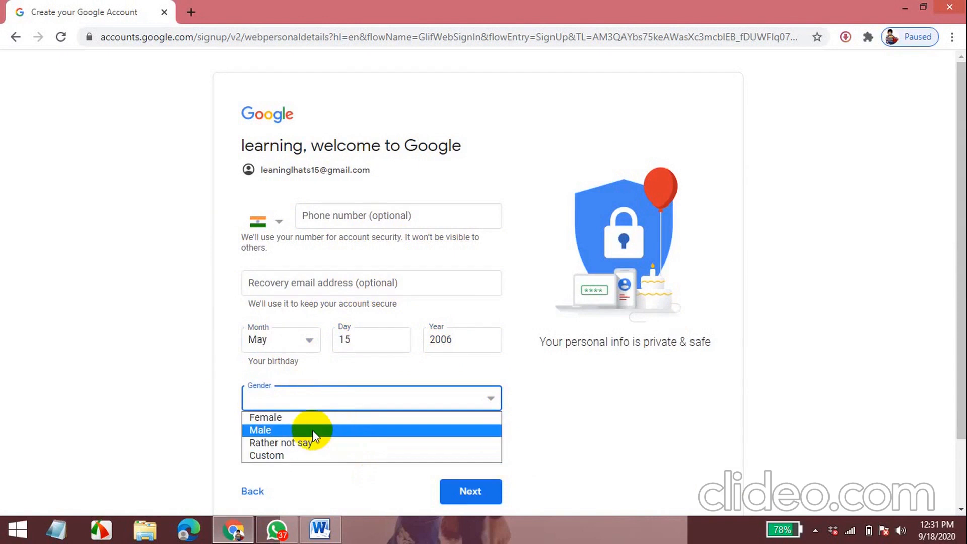
mouse_move(290, 439)
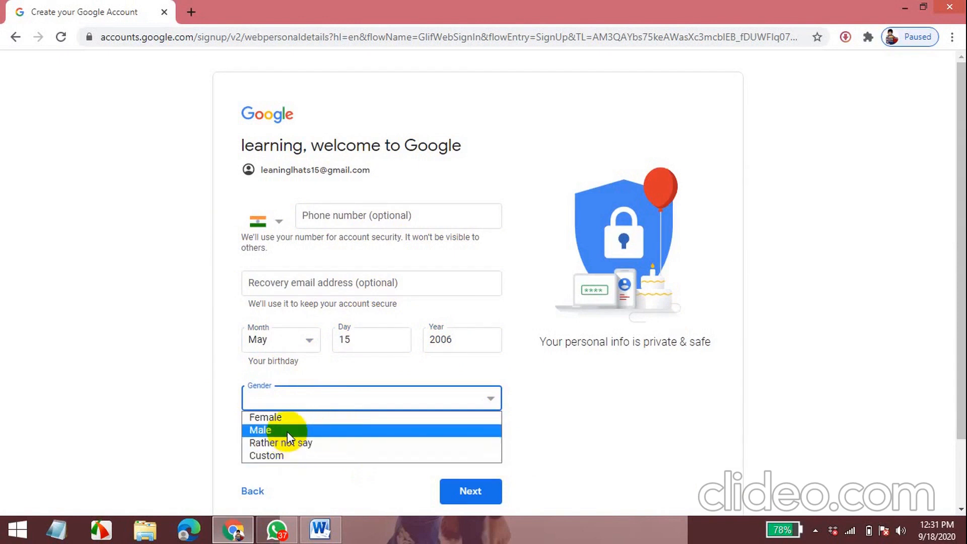
left_click(260, 430)
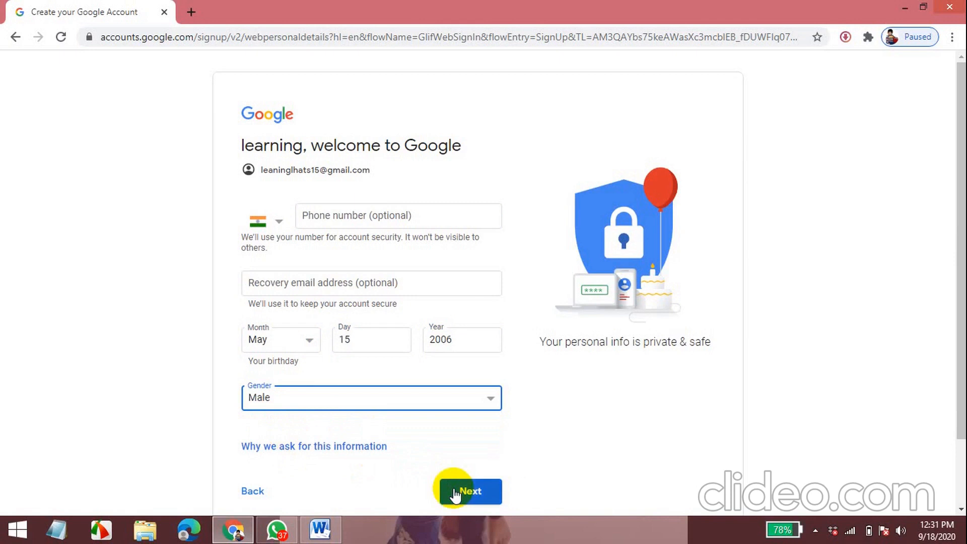
left_click(470, 491)
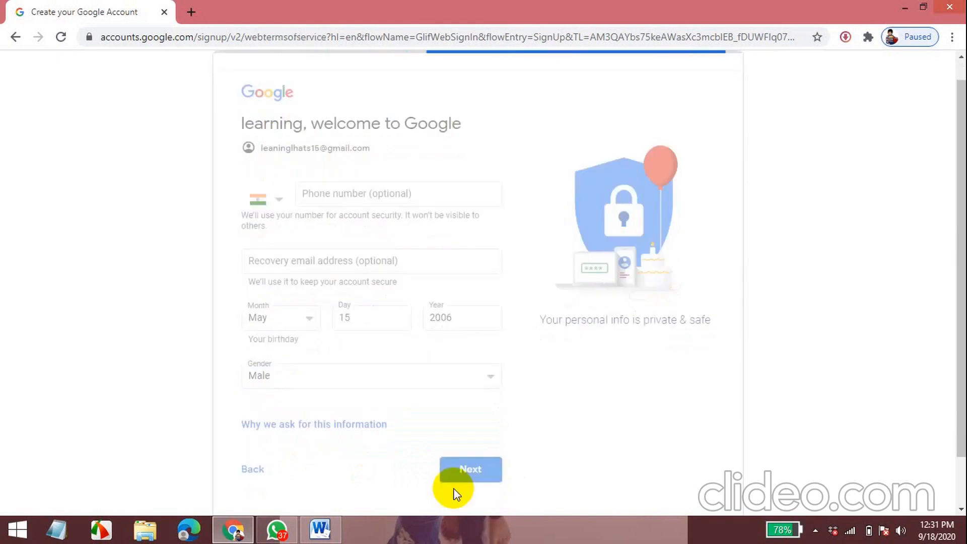
left_click(471, 469)
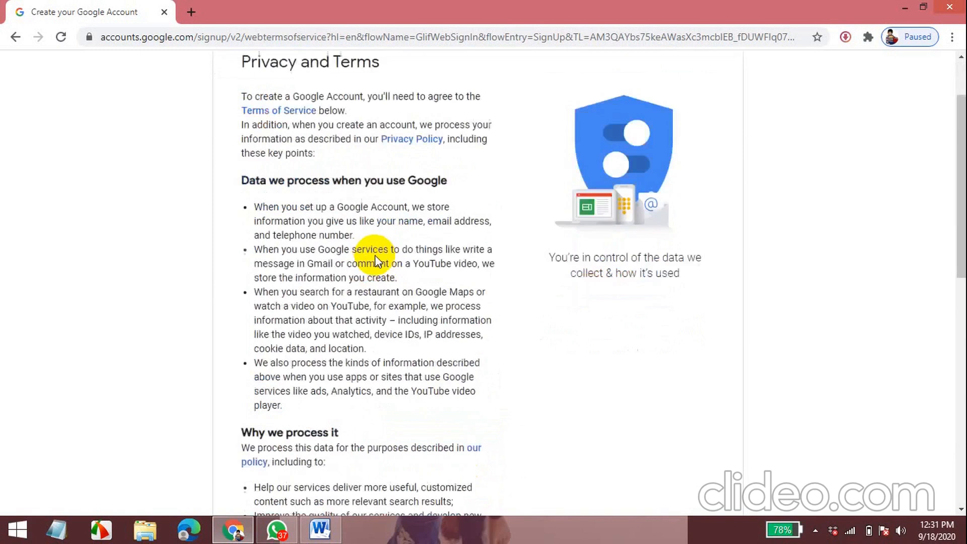
Accept the Privacy and Terms with I agree so the Google Account is created
scroll("down", 3)
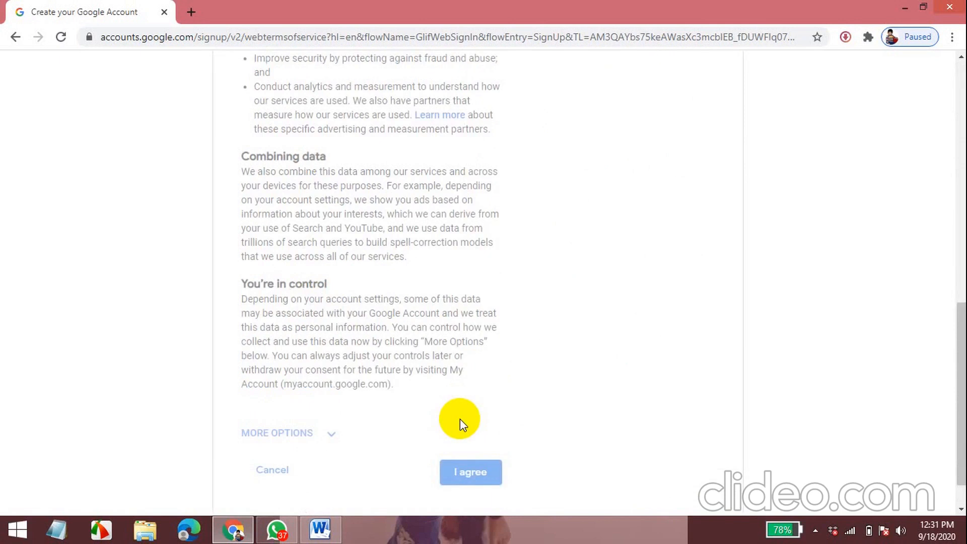
left_click(470, 472)
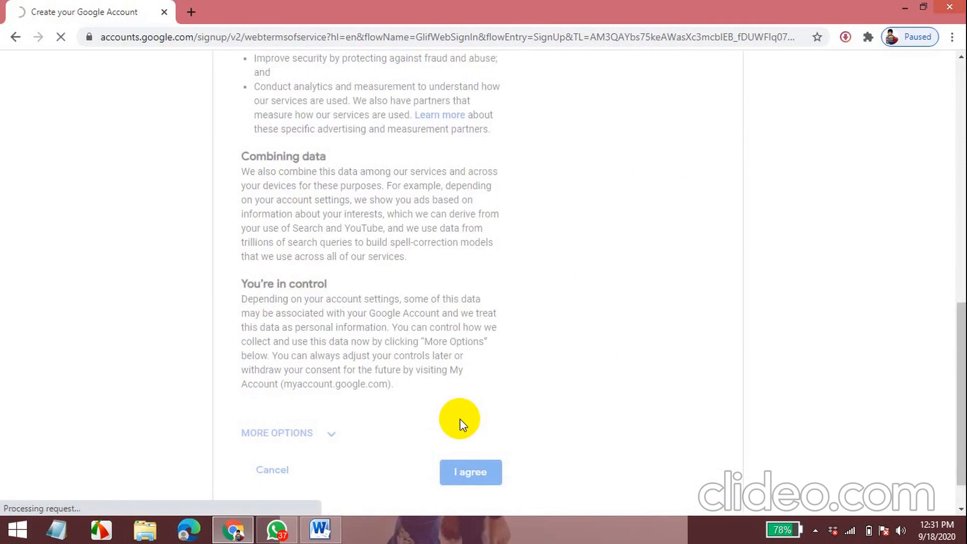
left_click(471, 471)
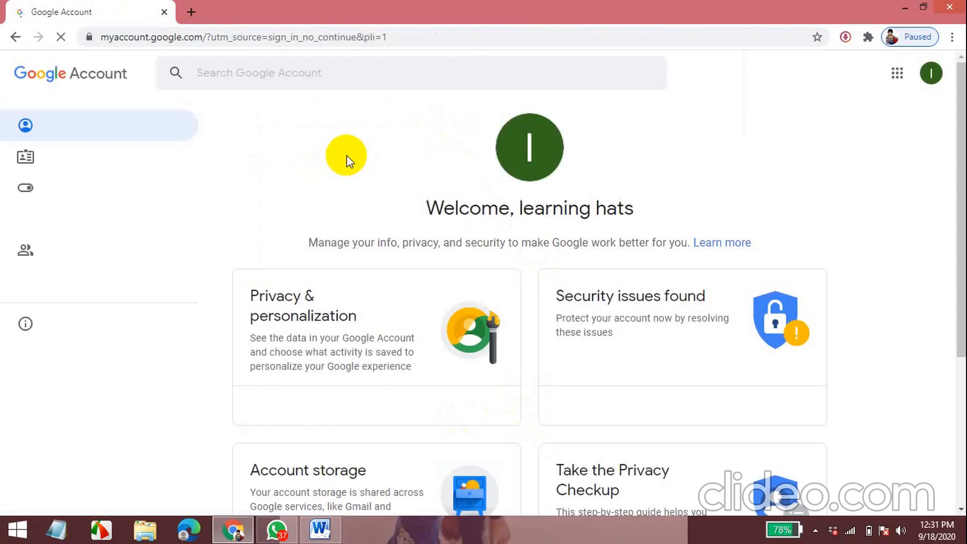
mouse_move(479, 171)
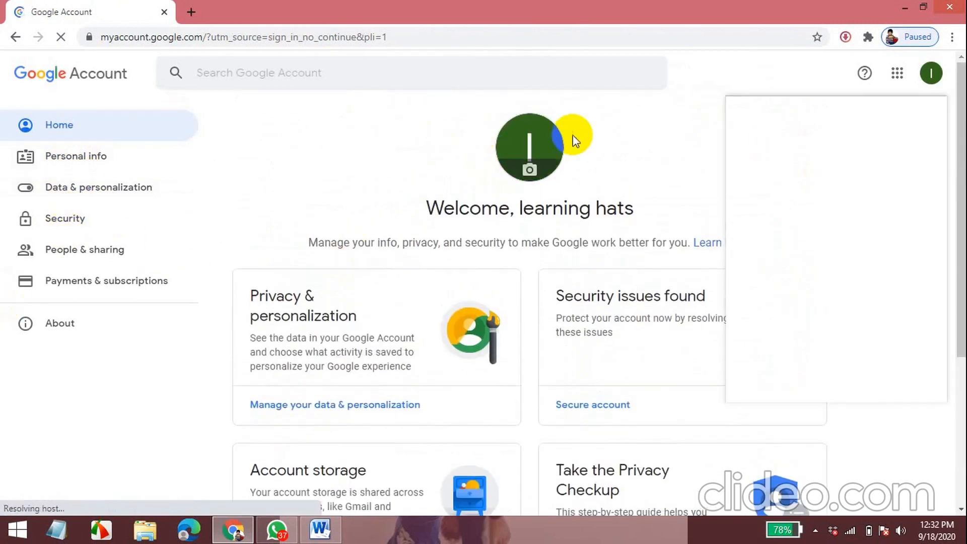
Bring up the Google apps launcher from the account home page and locate Gmail
left_click(897, 73)
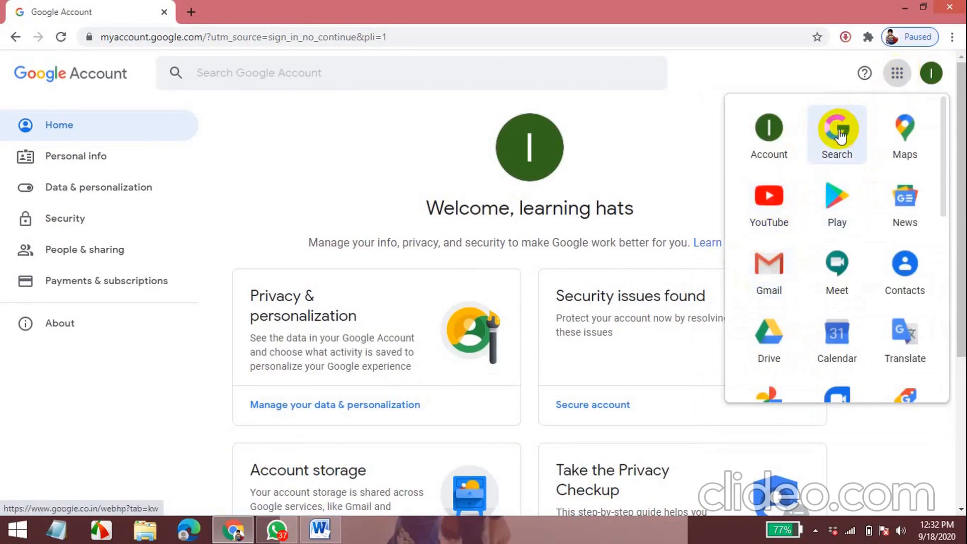
mouse_move(905, 202)
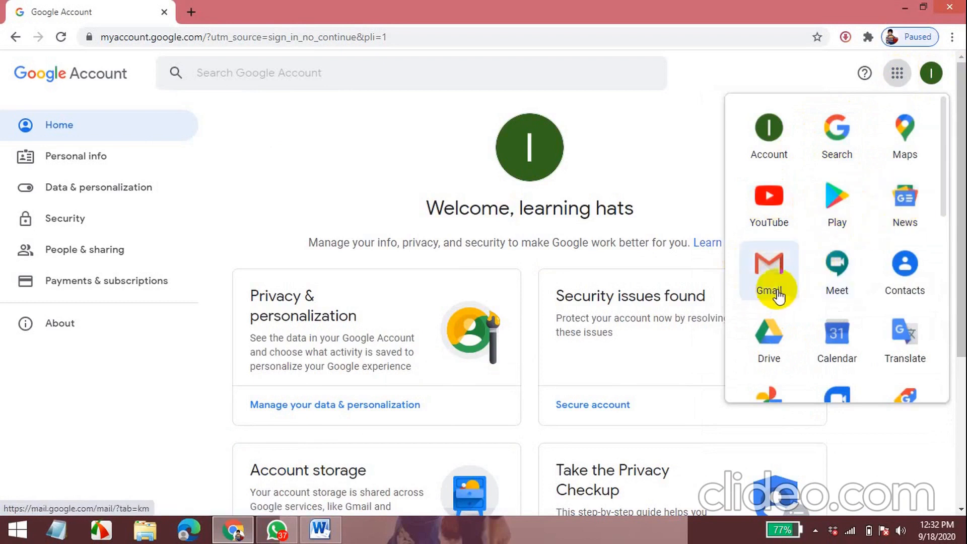
scroll("down", 3)
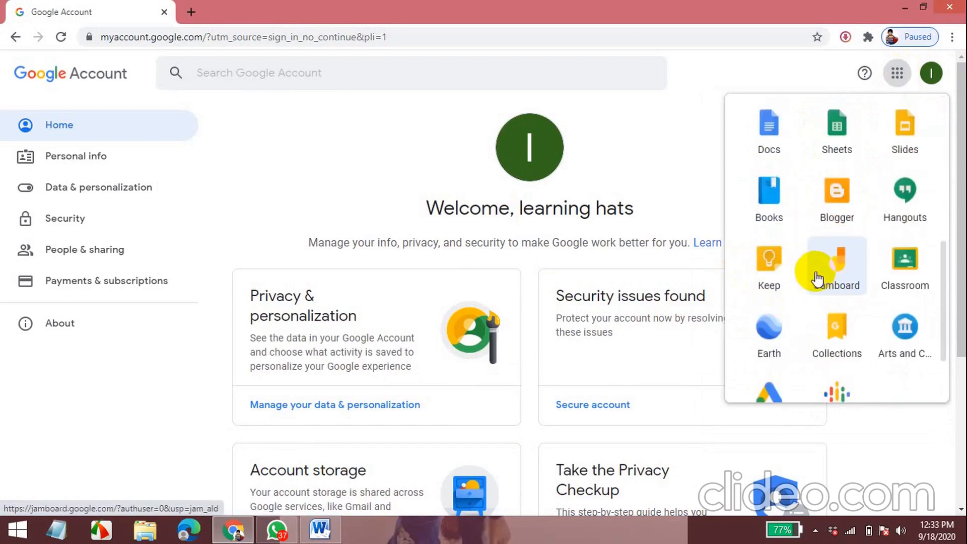
scroll("up", 3)
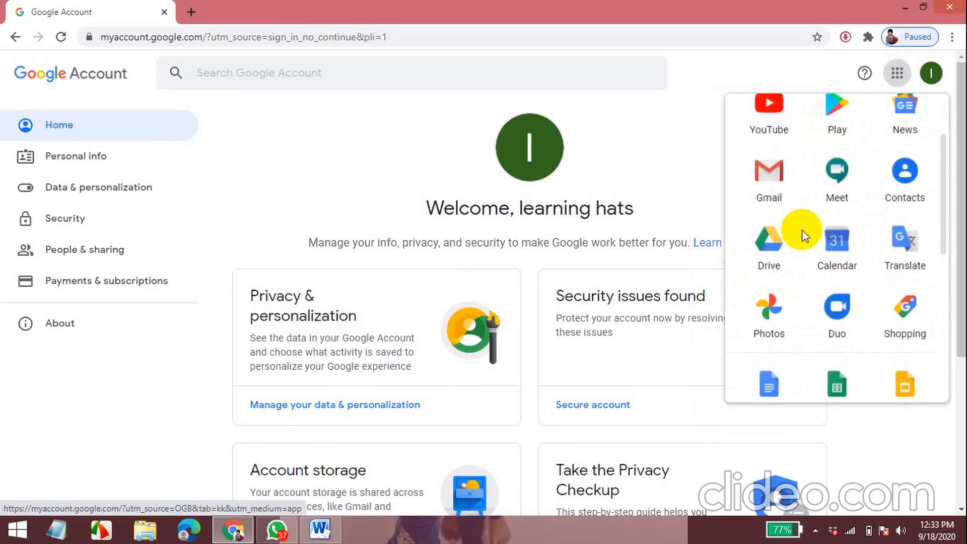
Open Gmail from the apps launcher so the new inbox with the welcome email loads
left_click(768, 172)
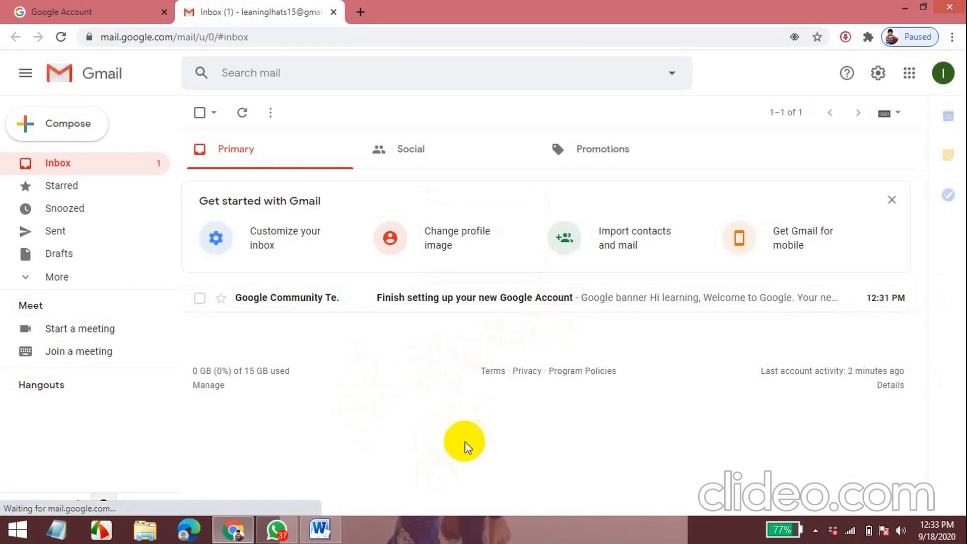
mouse_move(175, 317)
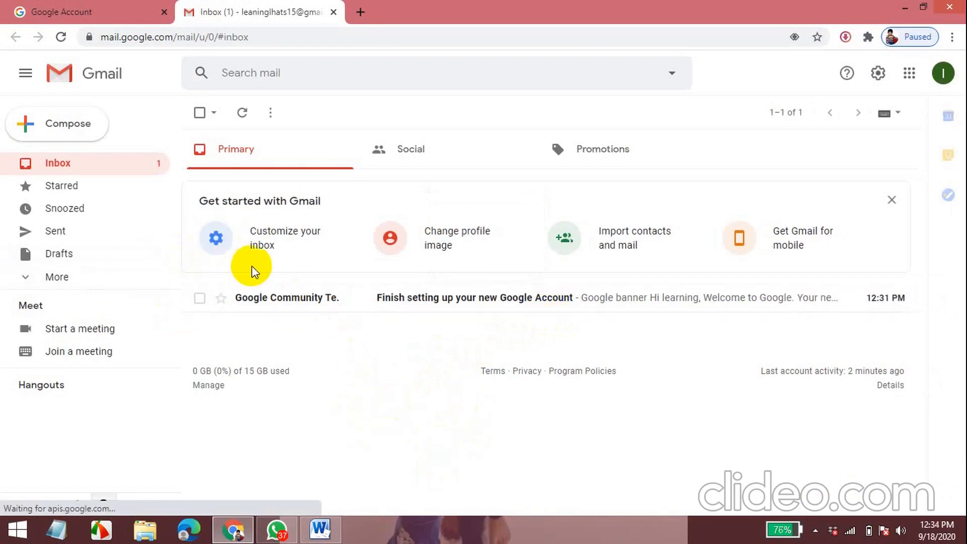
mouse_move(77, 197)
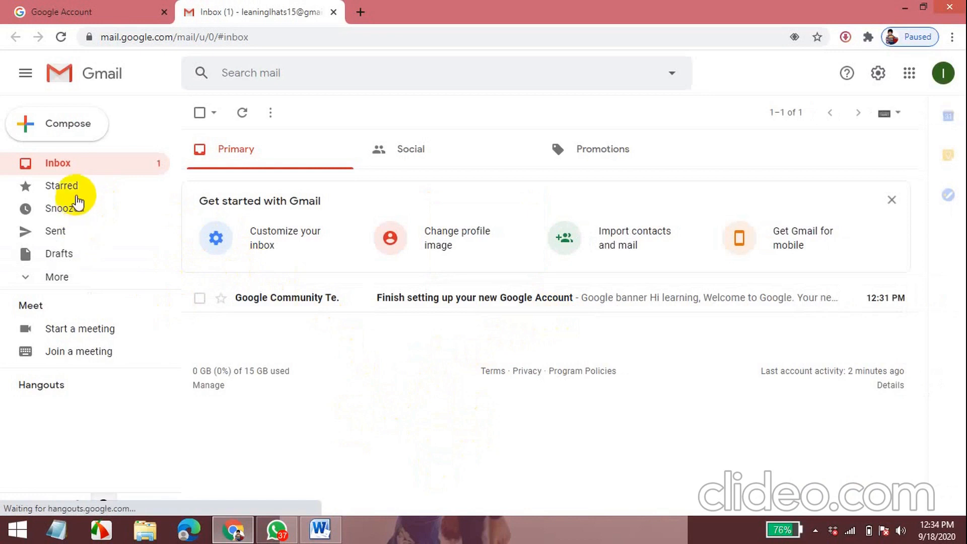
mouse_move(65, 240)
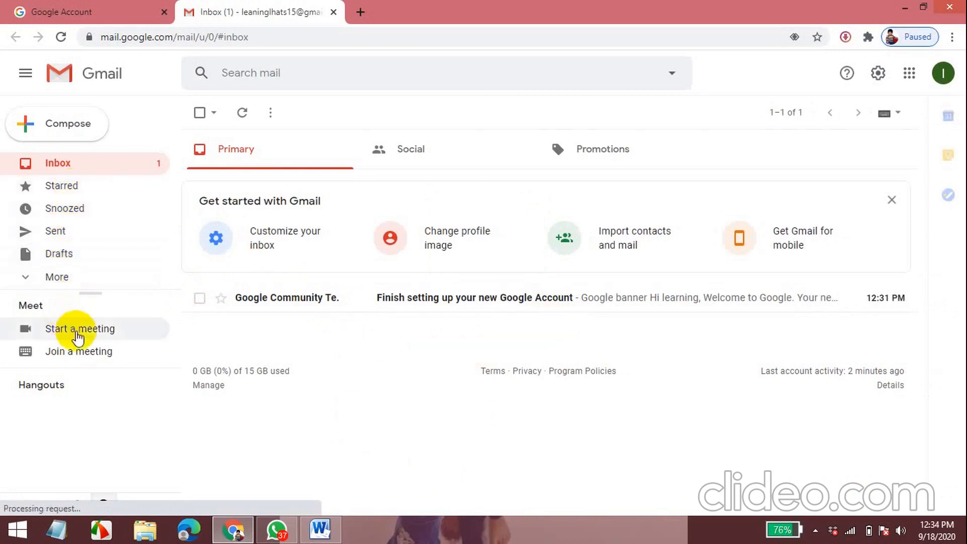
mouse_move(90, 336)
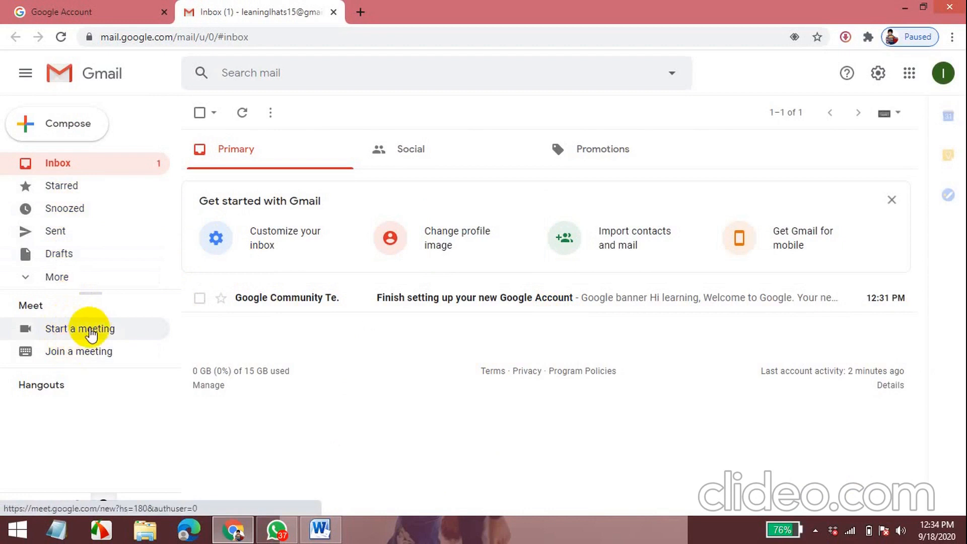
mouse_move(79, 351)
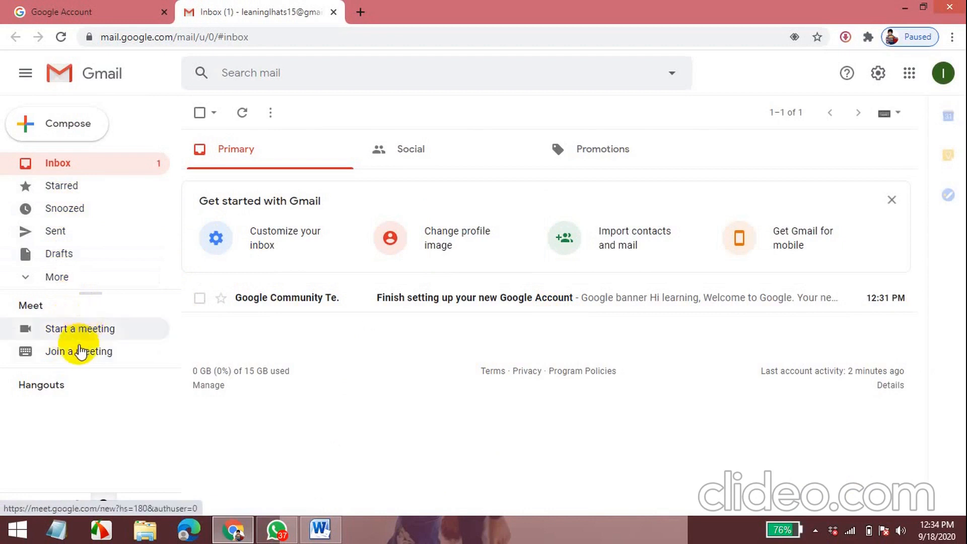
mouse_move(84, 366)
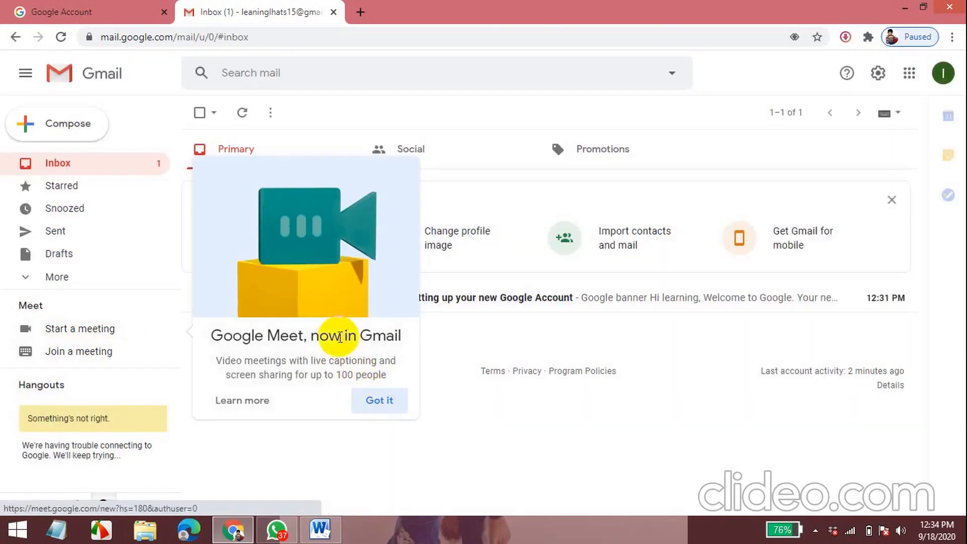
mouse_move(376, 342)
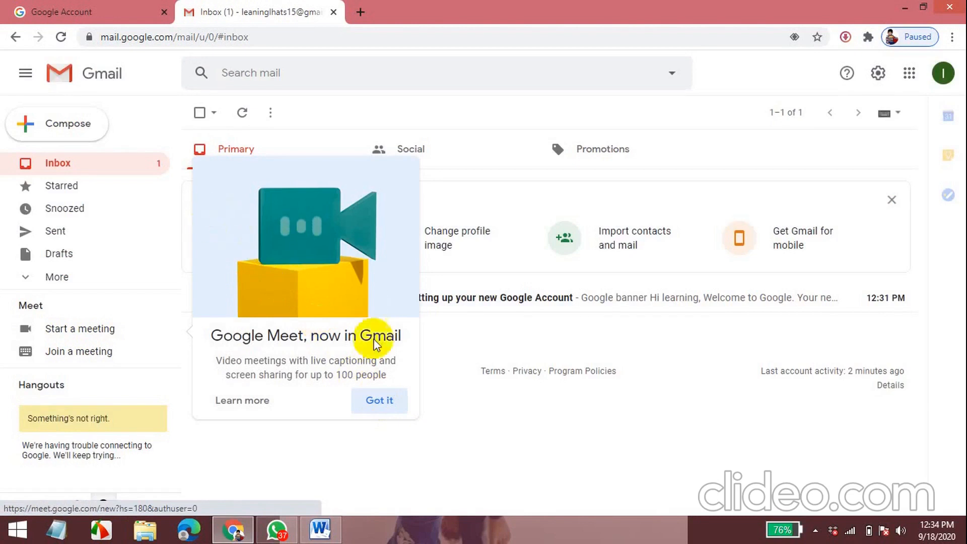
Dismiss the Google Meet notice with Got it and start a new Hangouts conversation
left_click(380, 400)
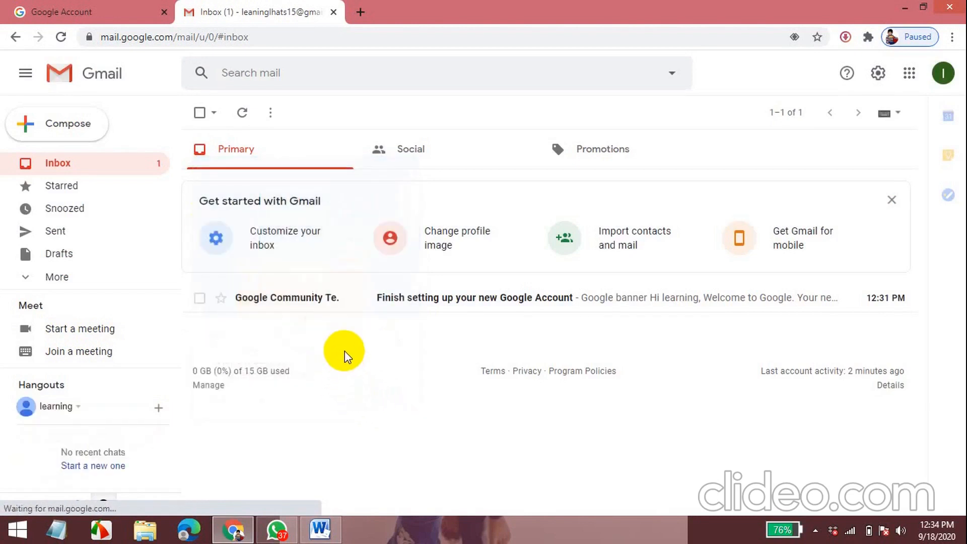
left_click(410, 150)
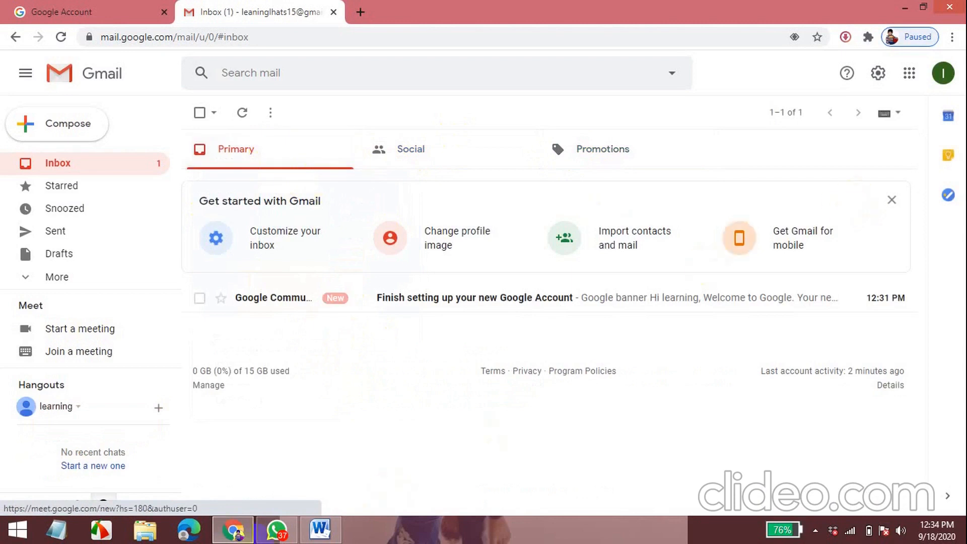
mouse_move(159, 408)
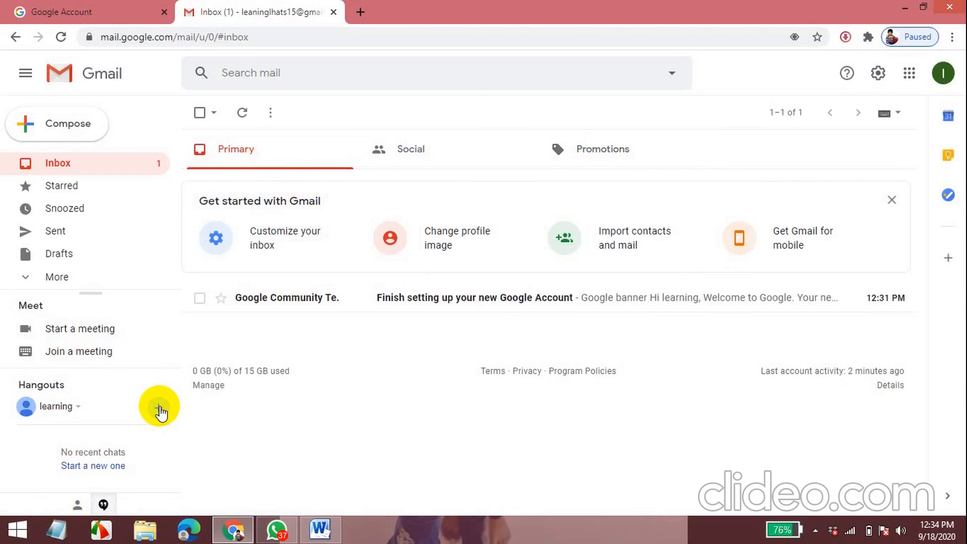
left_click(158, 408)
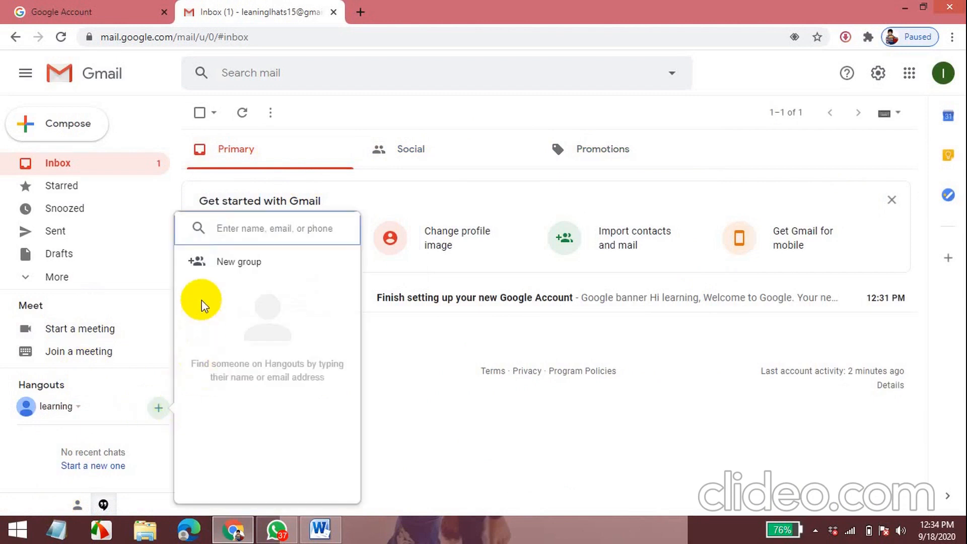
mouse_move(215, 267)
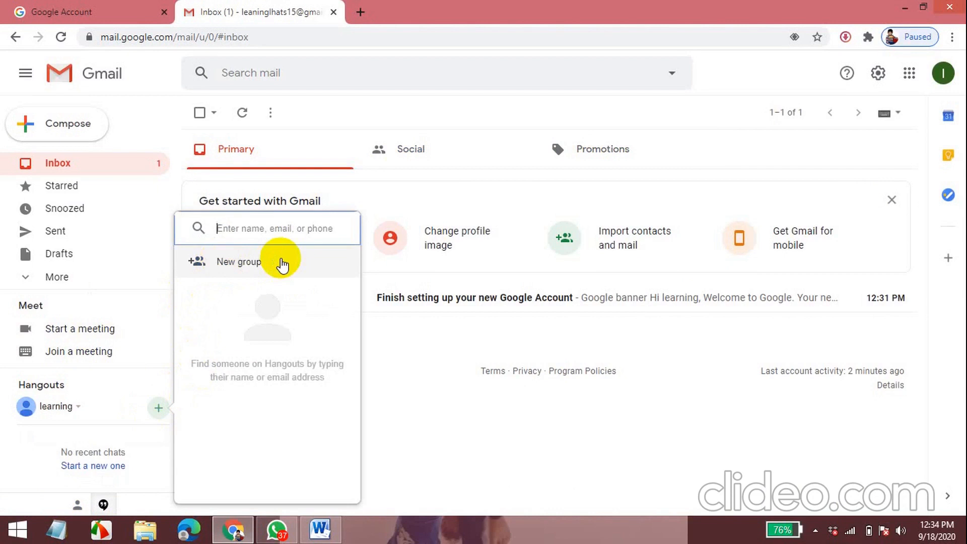
mouse_move(217, 261)
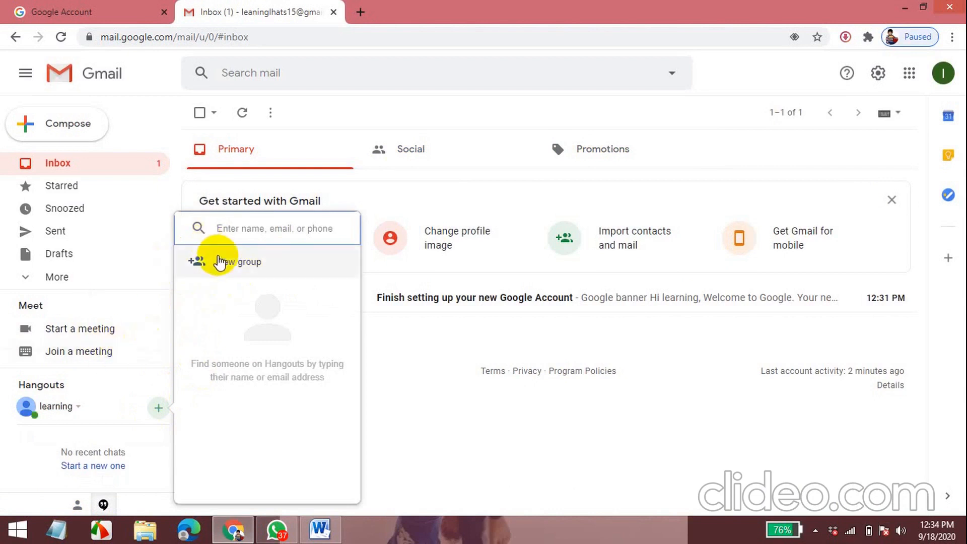
mouse_move(241, 357)
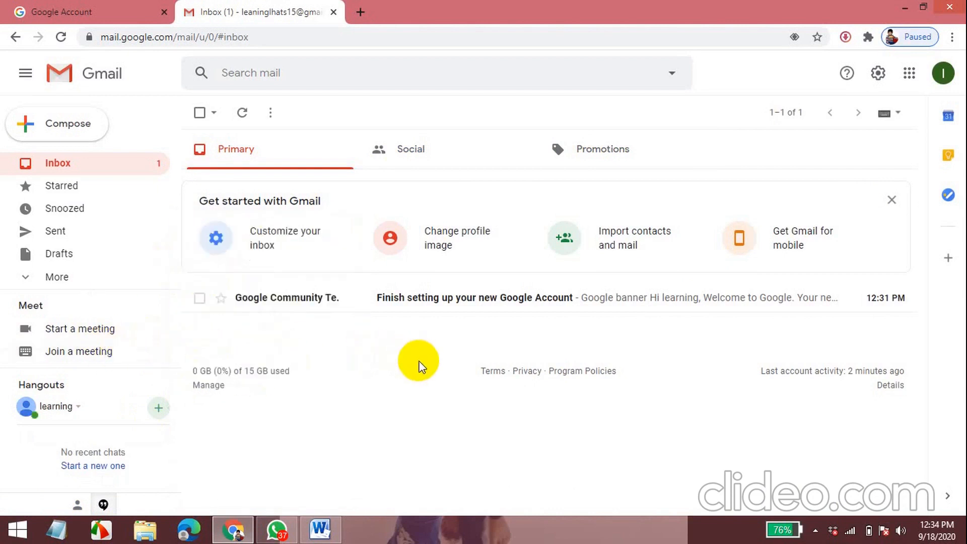
mouse_move(372, 455)
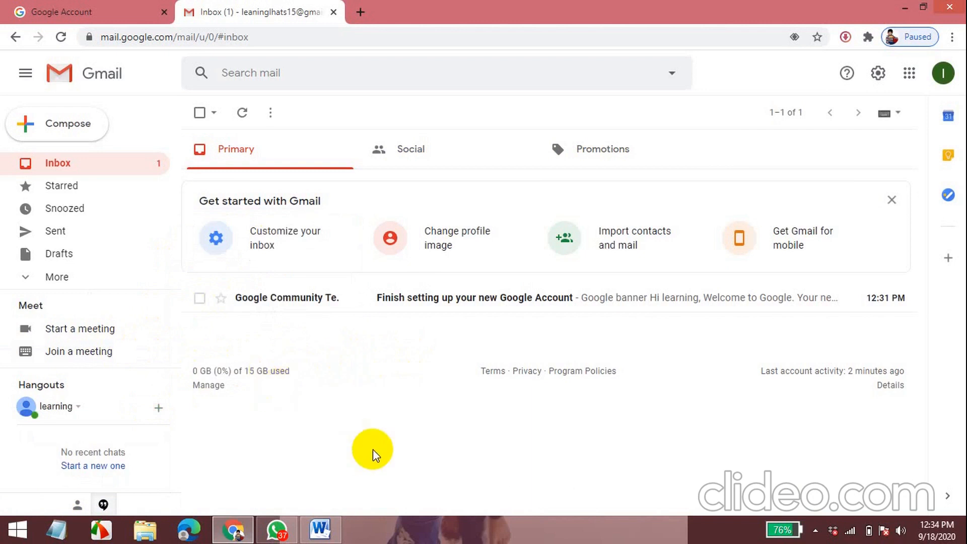
mouse_move(899, 81)
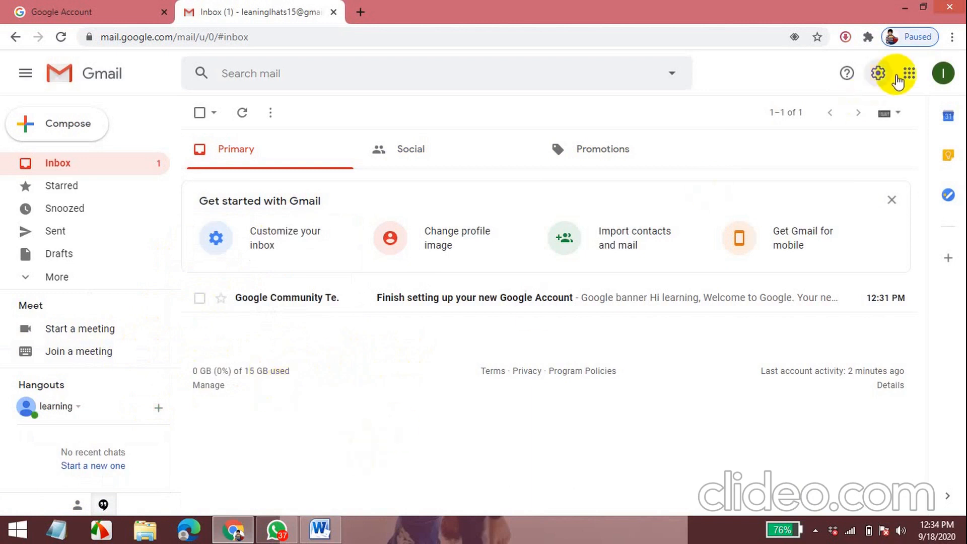
mouse_move(875, 74)
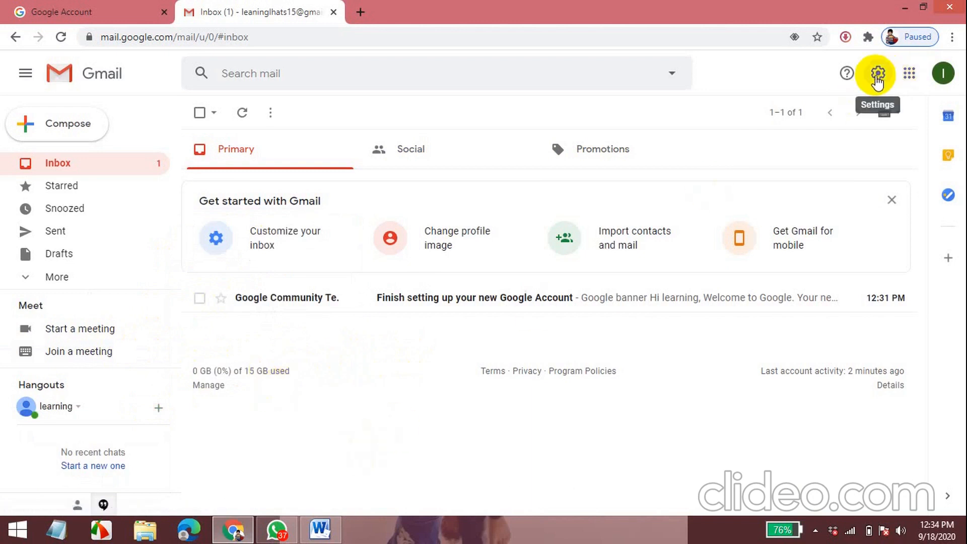
mouse_move(729, 180)
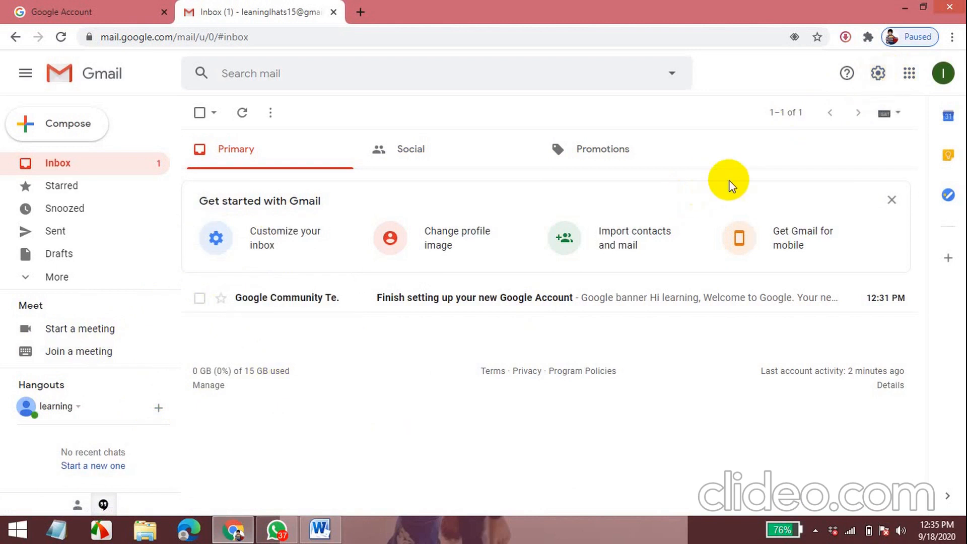
mouse_move(879, 73)
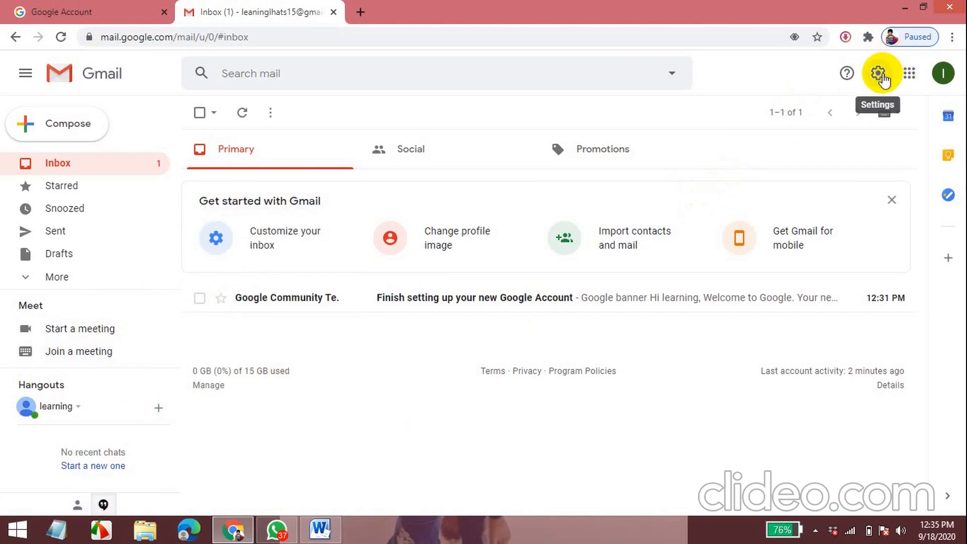
mouse_move(270, 341)
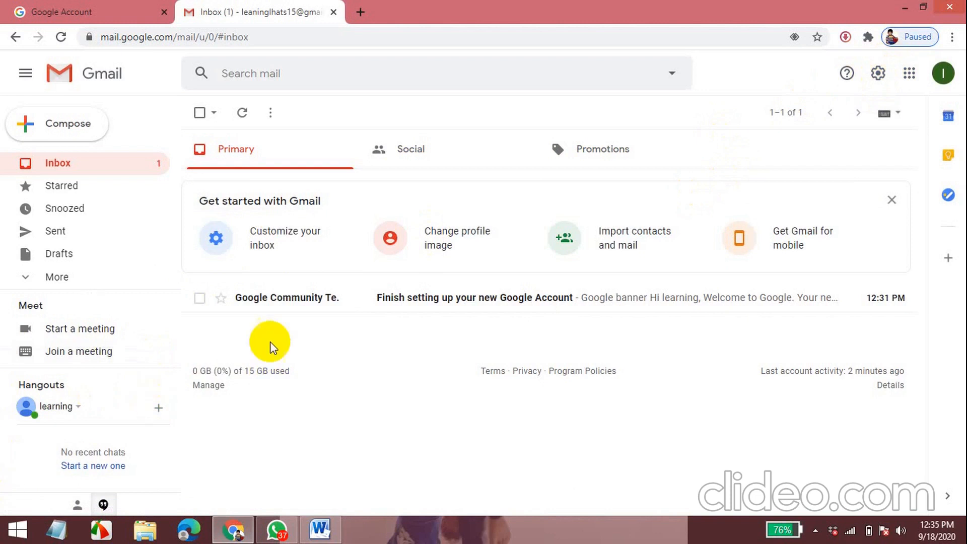
mouse_move(604, 338)
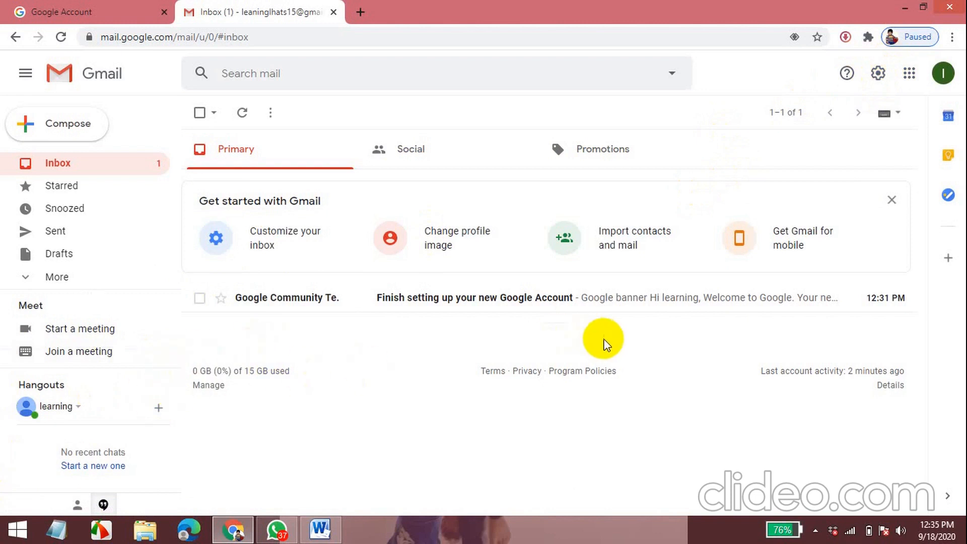
mouse_move(367, 197)
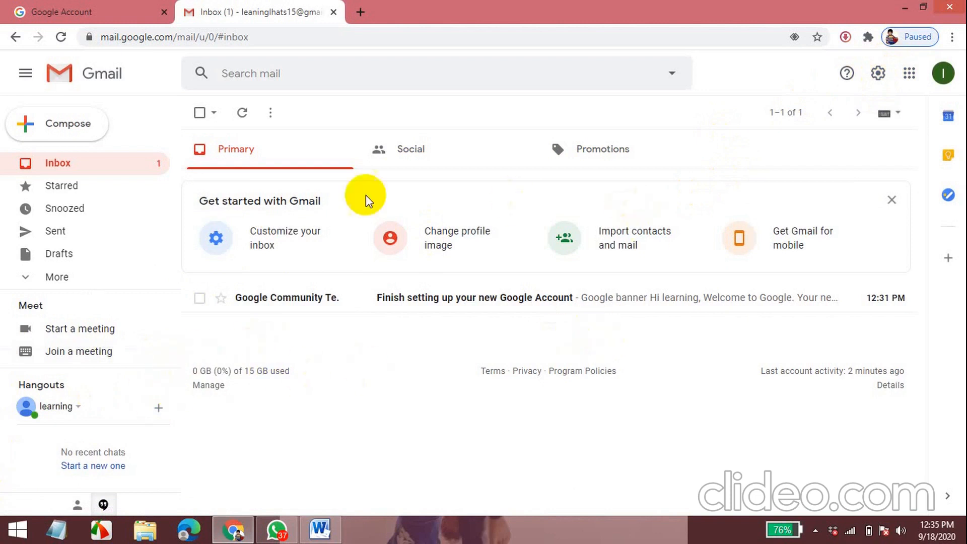
mouse_move(363, 66)
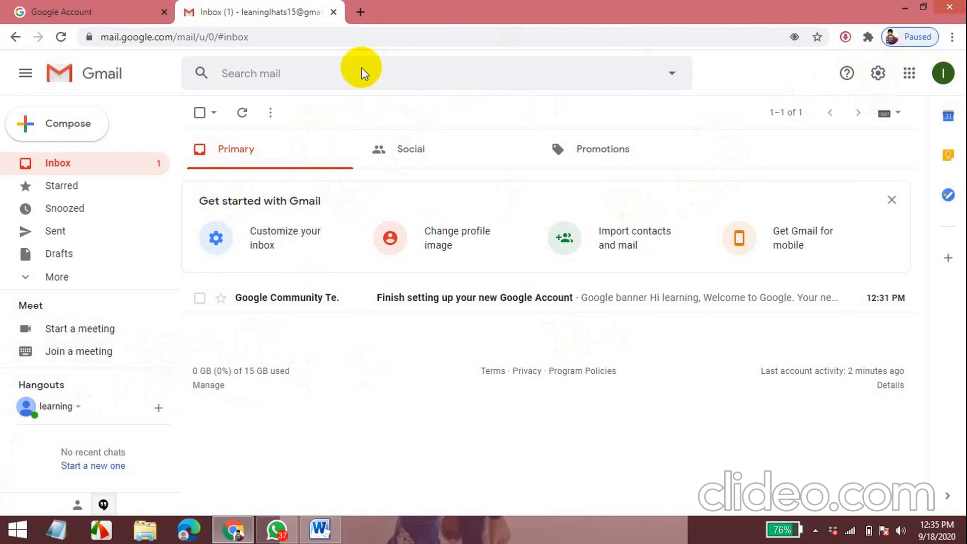
mouse_move(410, 150)
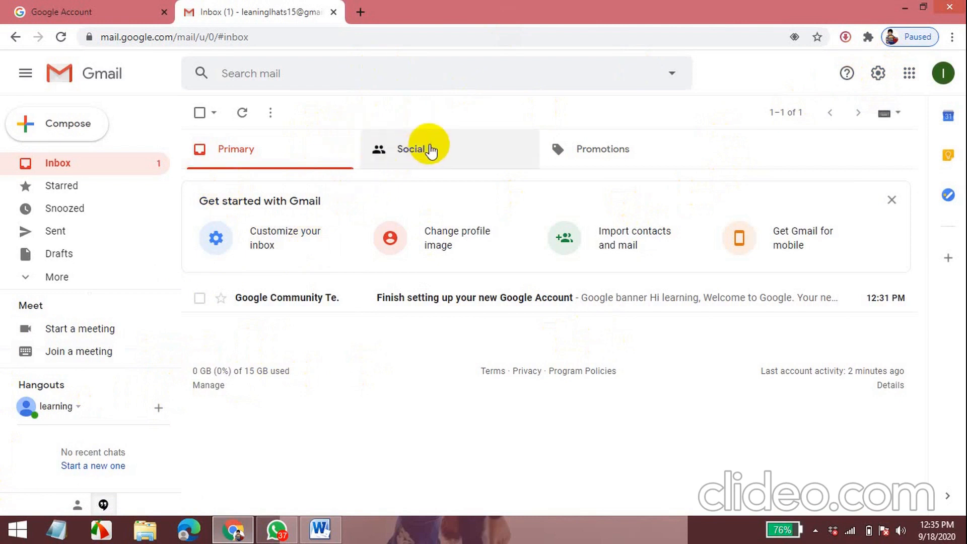
mouse_move(763, 416)
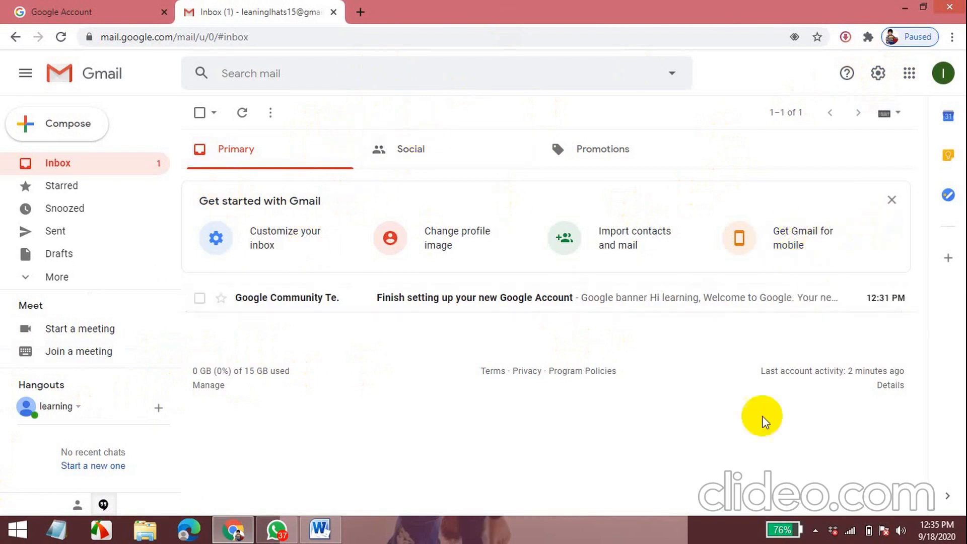
mouse_move(815, 532)
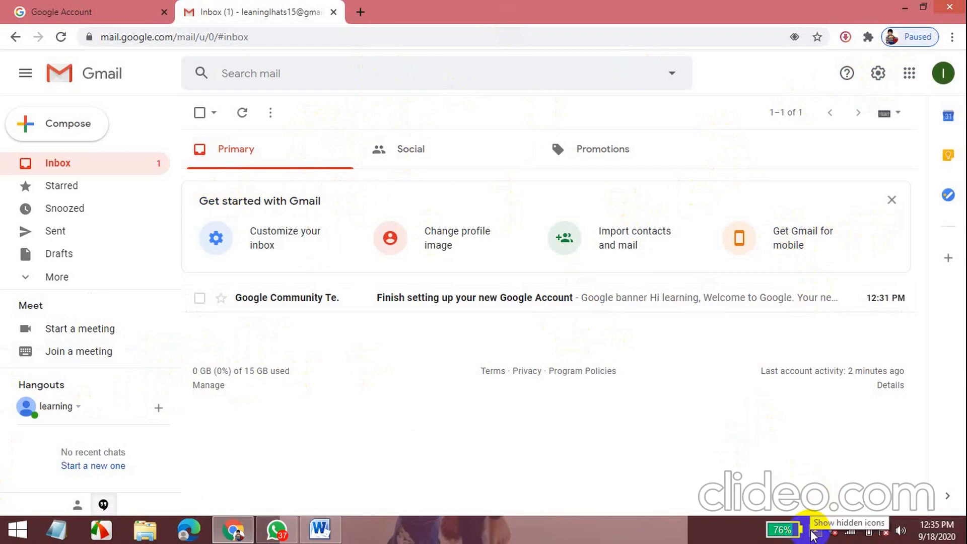